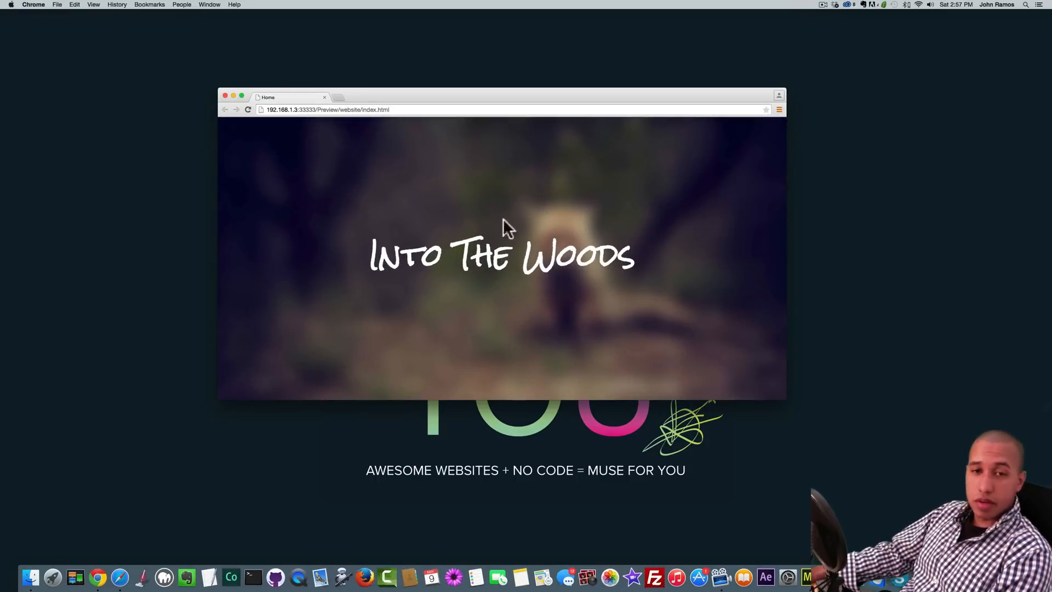
Create a new site with default settings and open its Home page in Design mode
{"action": "scroll", "scroll_direction": "down", "scroll_amount": 3}
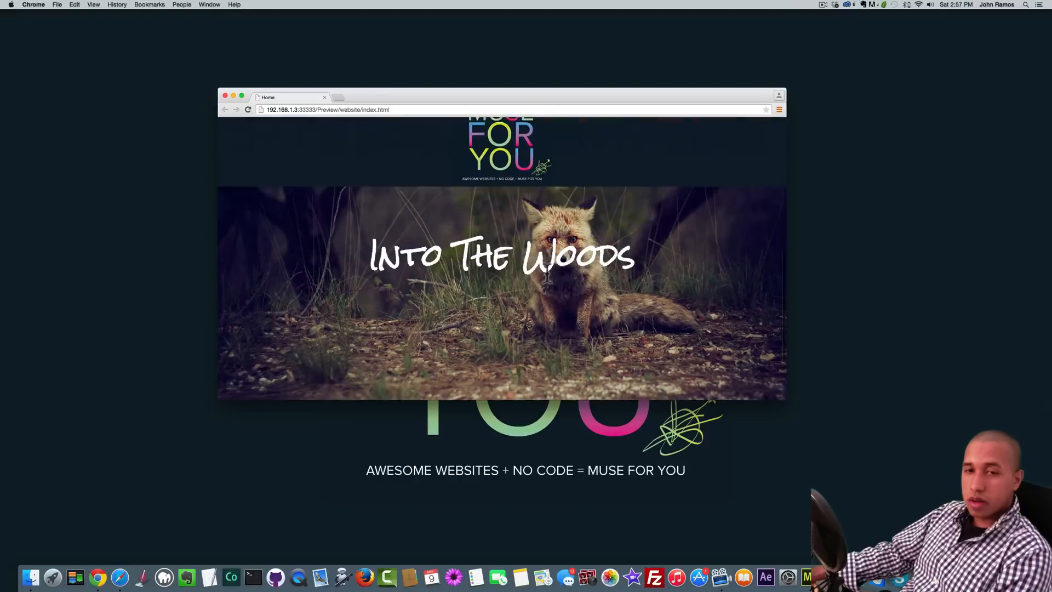
{"action": "scroll", "scroll_direction": "up", "scroll_amount": 3}
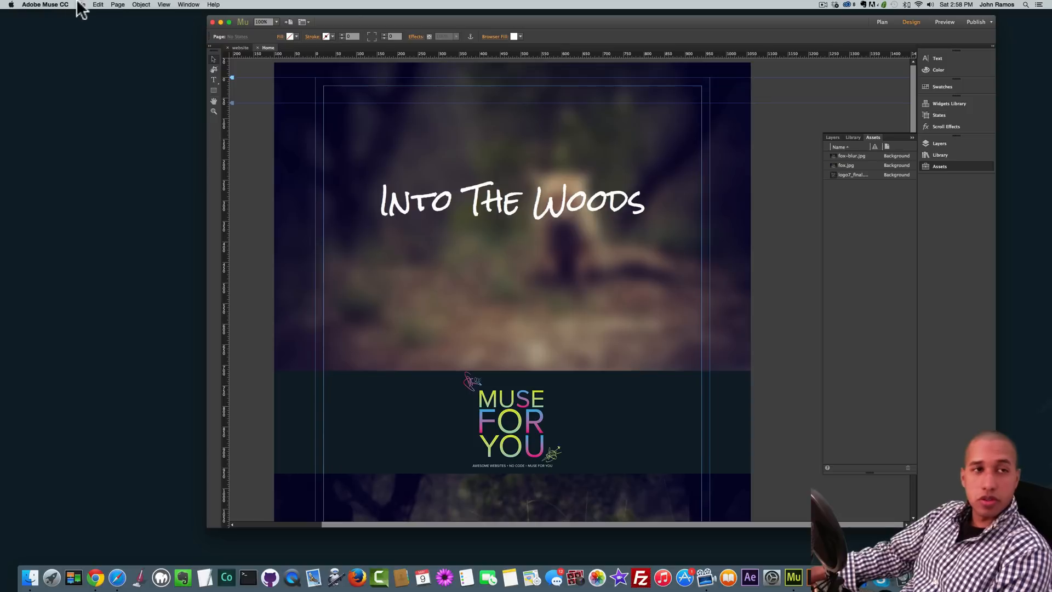
{"action": "left_click", "coordinate": [80, 5]}
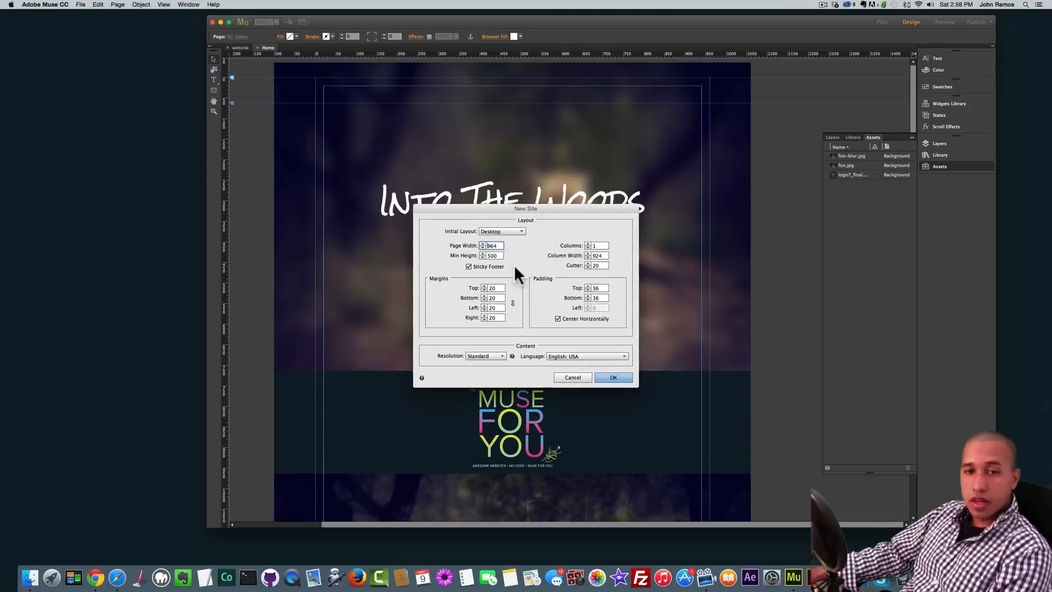
{"action": "left_click", "coordinate": [613, 377]}
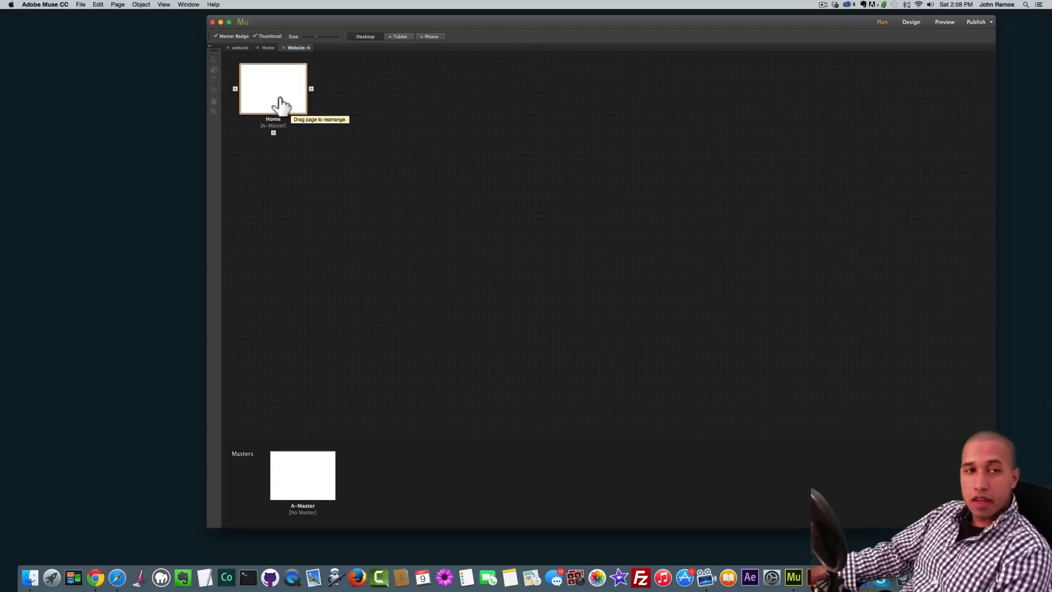
{"action": "double_click", "coordinate": [273, 88]}
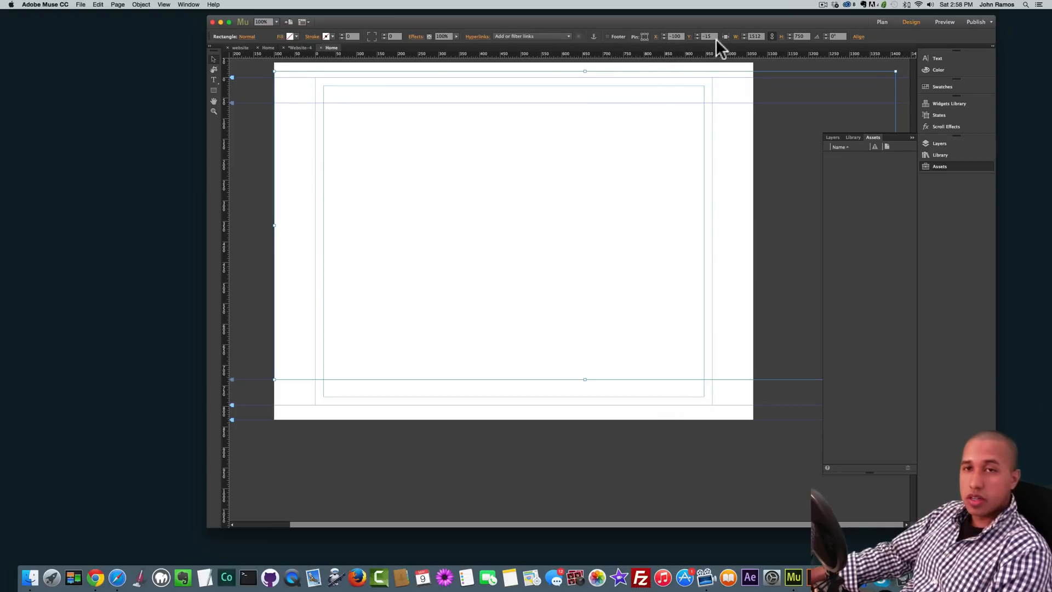
{"action": "mouse_move", "coordinate": [728, 41]}
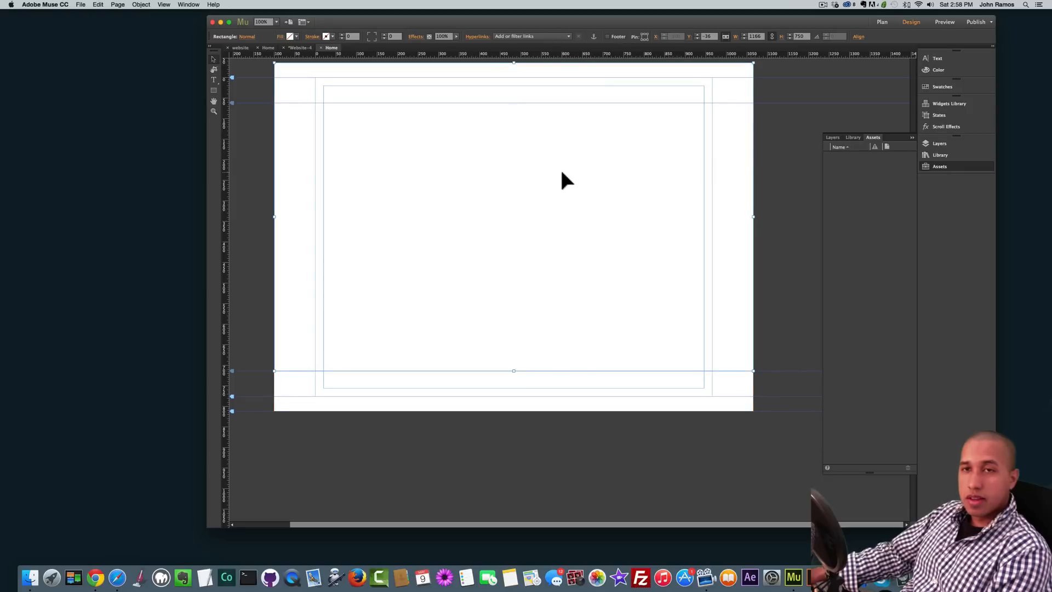
{"action": "mouse_move", "coordinate": [278, 155]}
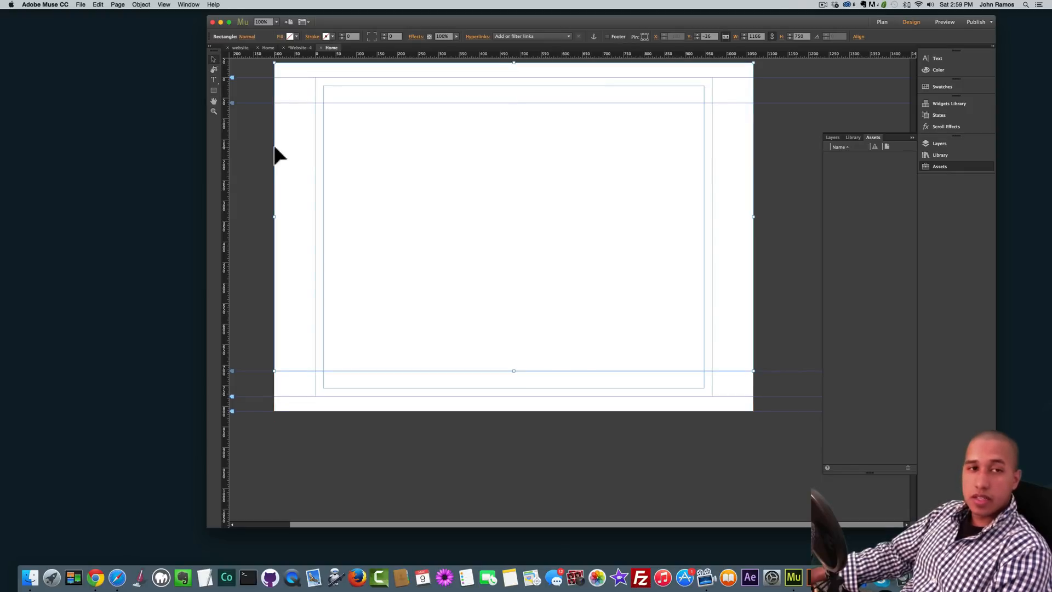
Preview fox.jpg in the project folder, then open it with Photoshop
{"action": "left_click", "coordinate": [369, 155]}
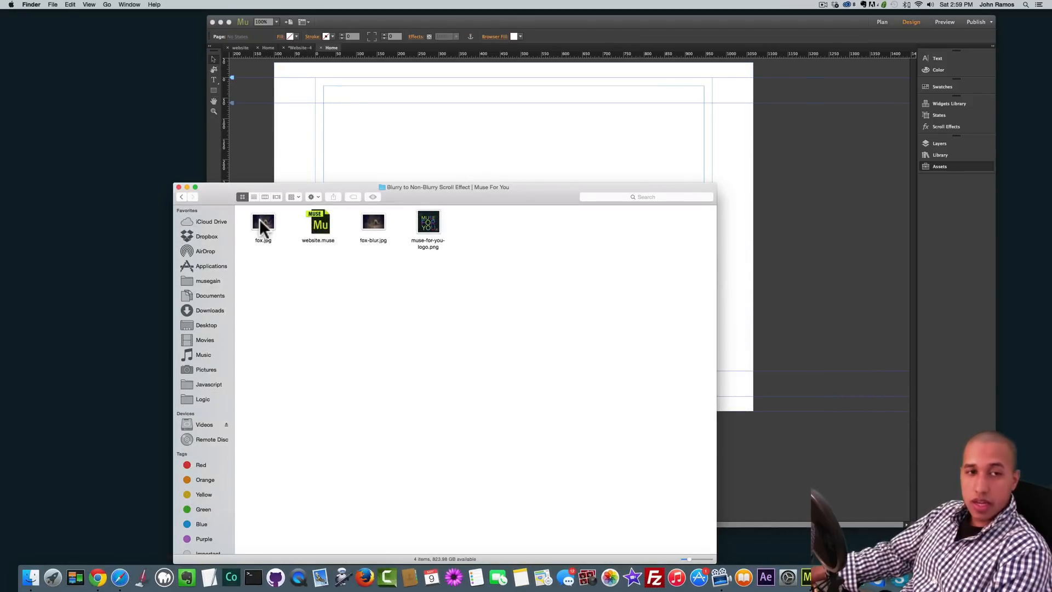
{"action": "double_click", "coordinate": [263, 223]}
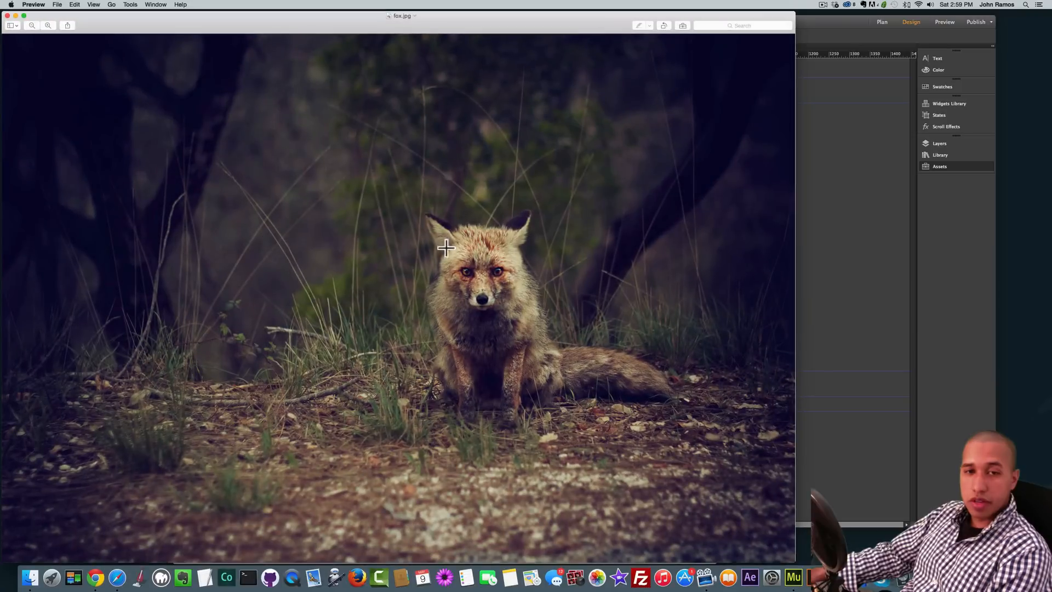
{"action": "mouse_move", "coordinate": [10, 23]}
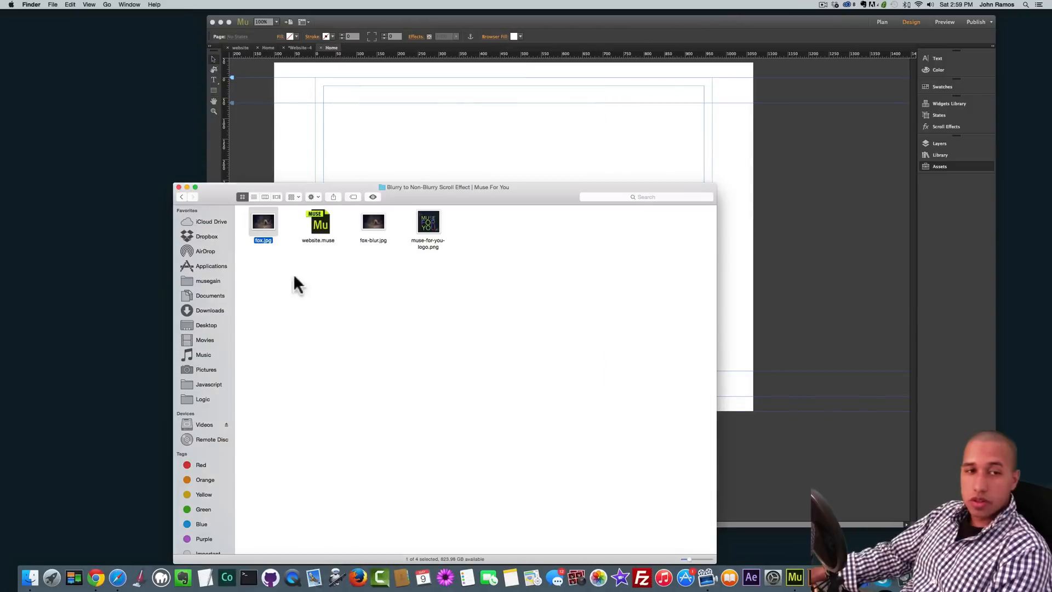
{"action": "right_click", "coordinate": [262, 221]}
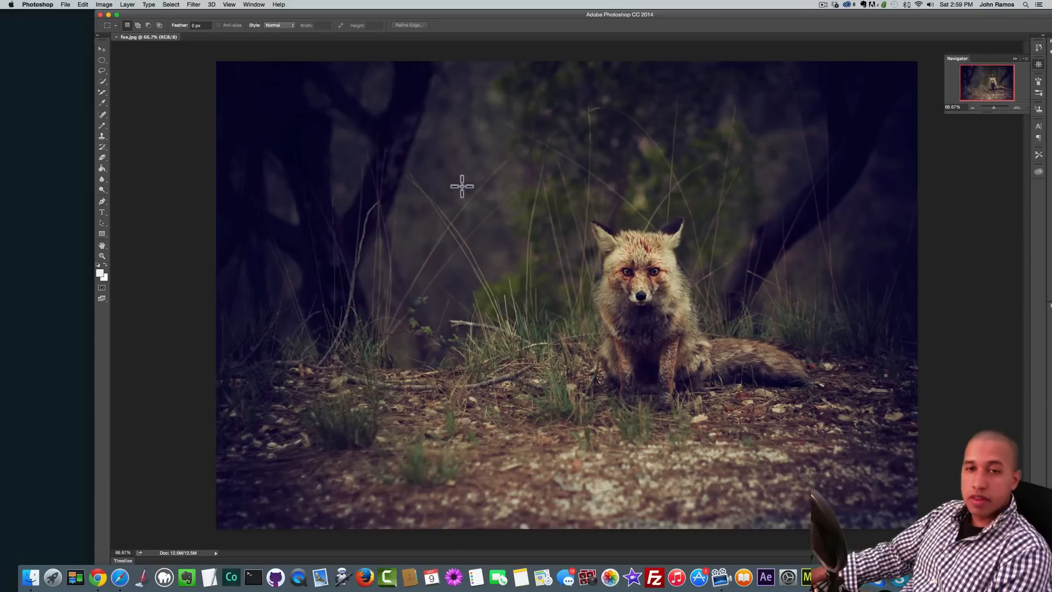
Apply a Gaussian Blur with a 50-pixel radius to the whole fox photo
{"action": "left_click", "coordinate": [193, 4]}
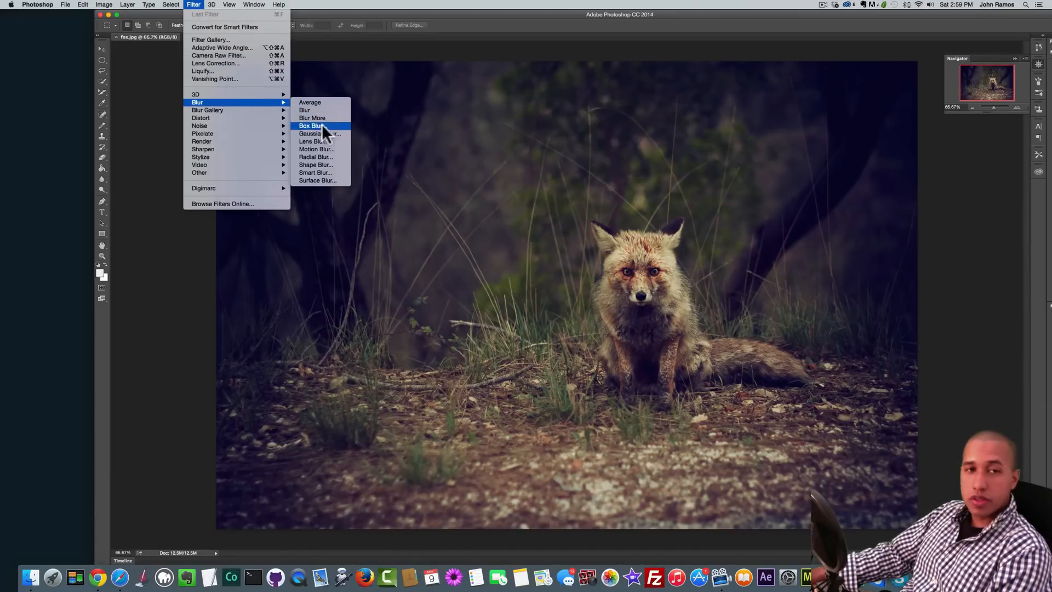
{"action": "mouse_move", "coordinate": [319, 132]}
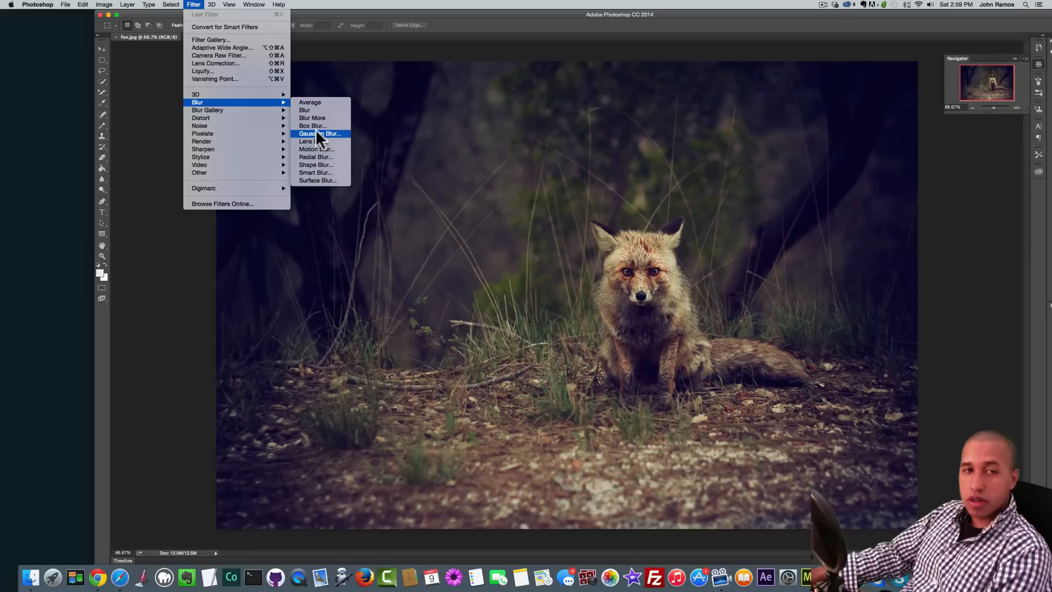
{"action": "mouse_move", "coordinate": [319, 149]}
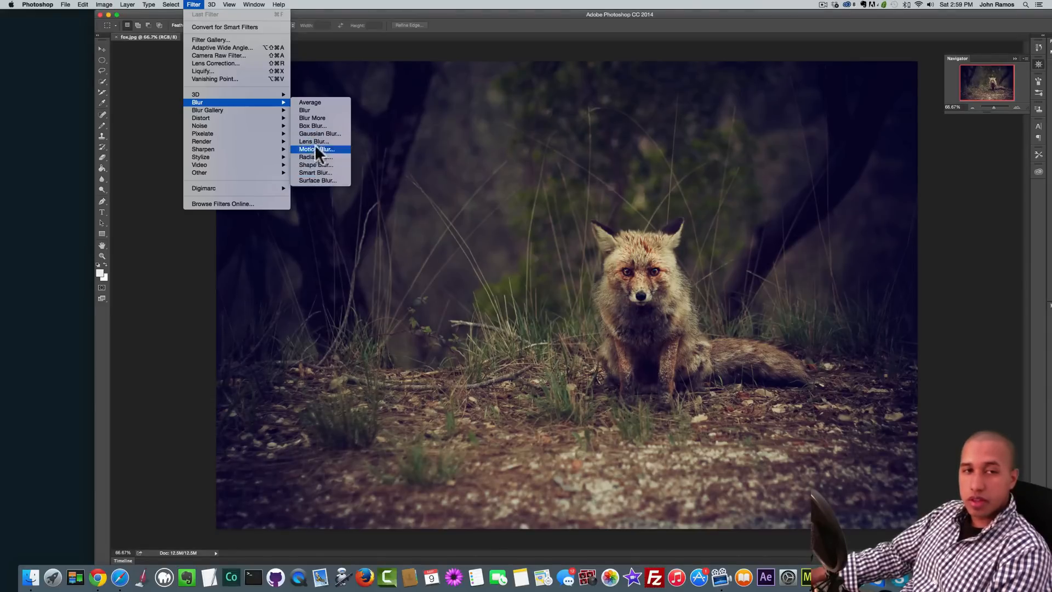
{"action": "mouse_move", "coordinate": [319, 134]}
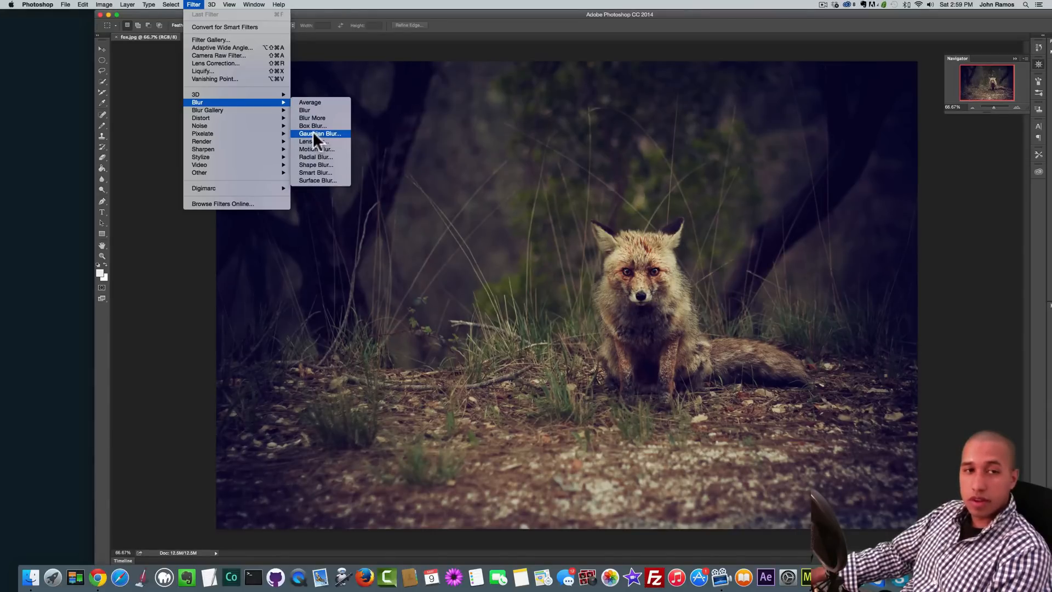
{"action": "left_click", "coordinate": [320, 134]}
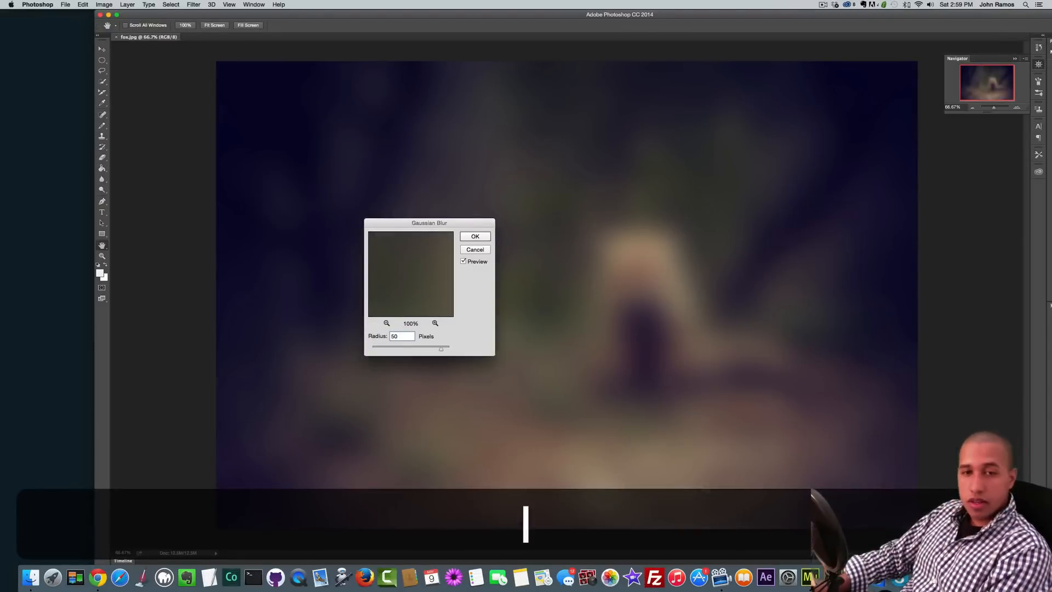
{"action": "type", "text": "100"}
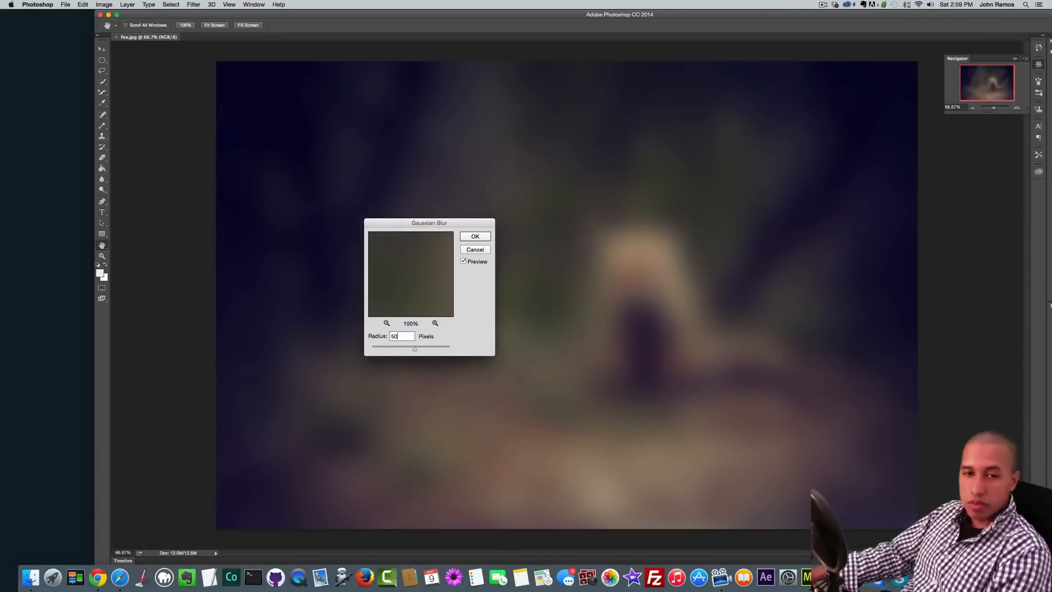
{"action": "left_click", "coordinate": [475, 237]}
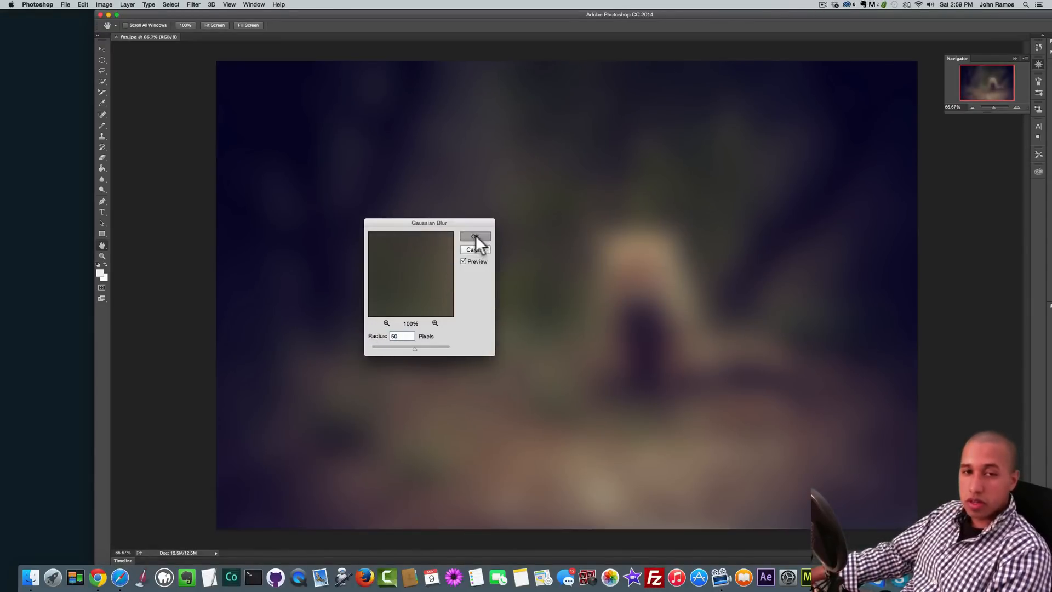
{"action": "left_click", "coordinate": [64, 4]}
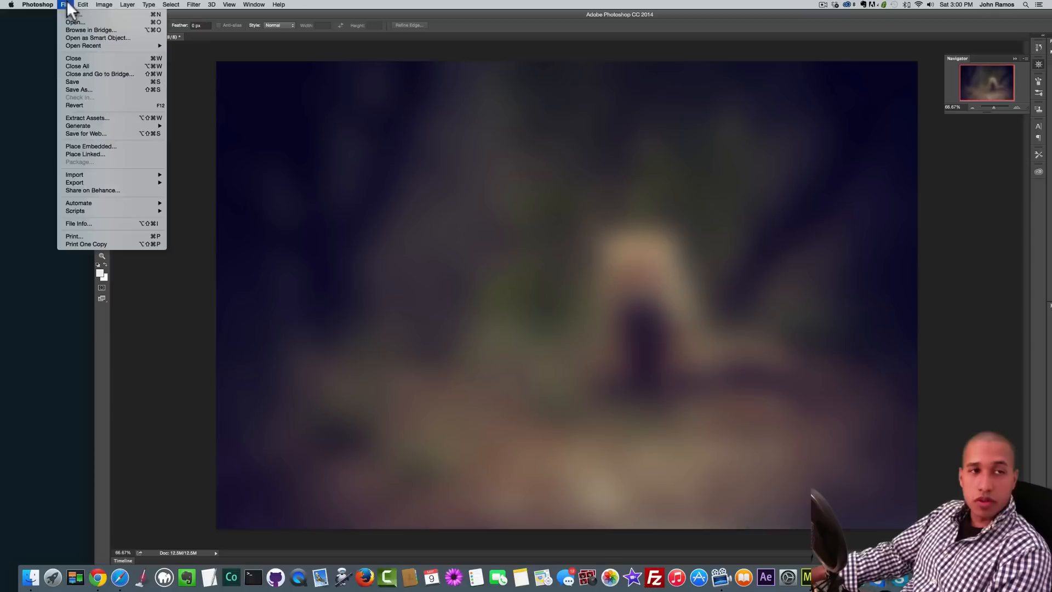
Save for Web as a quality-100 JPEG named fox-blur.jpg in the project folder
{"action": "left_click", "coordinate": [85, 133]}
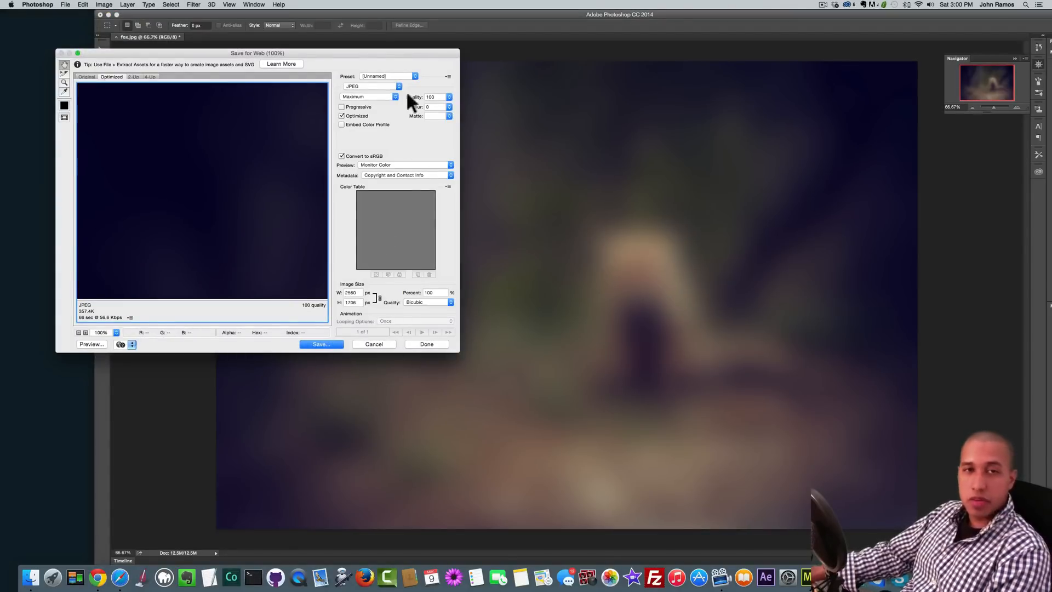
{"action": "mouse_move", "coordinate": [429, 97]}
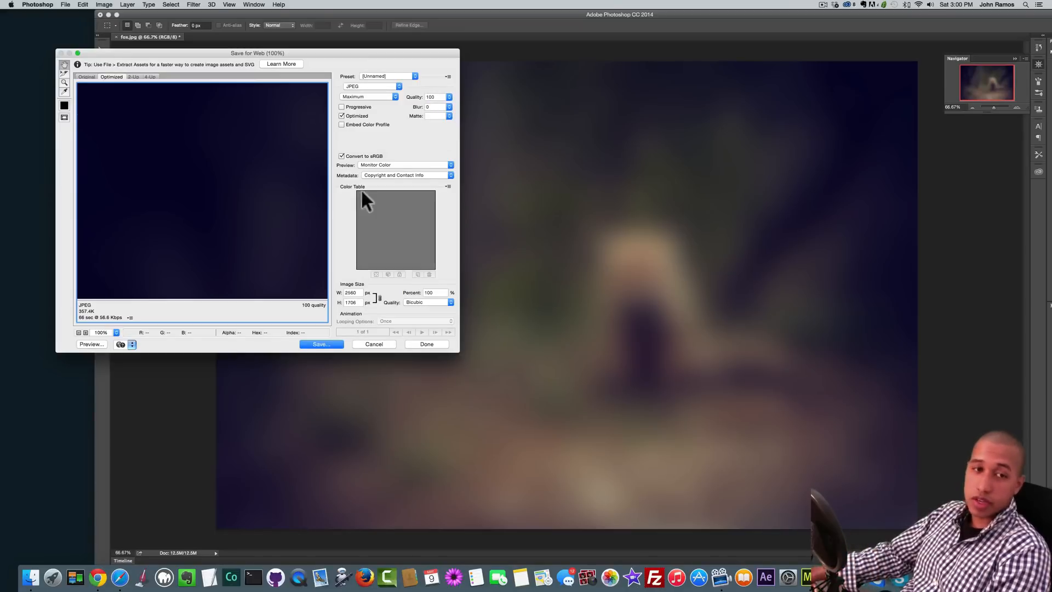
{"action": "left_click", "coordinate": [321, 344]}
{"action": "type", "text": "fox-blur.jpg"}
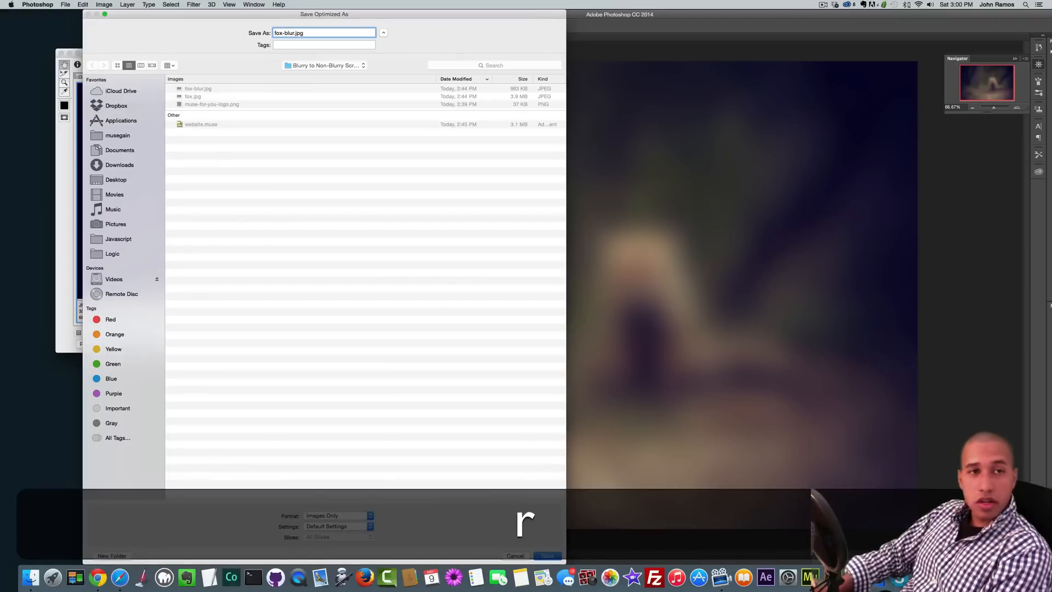
{"action": "left_click", "coordinate": [515, 555]}
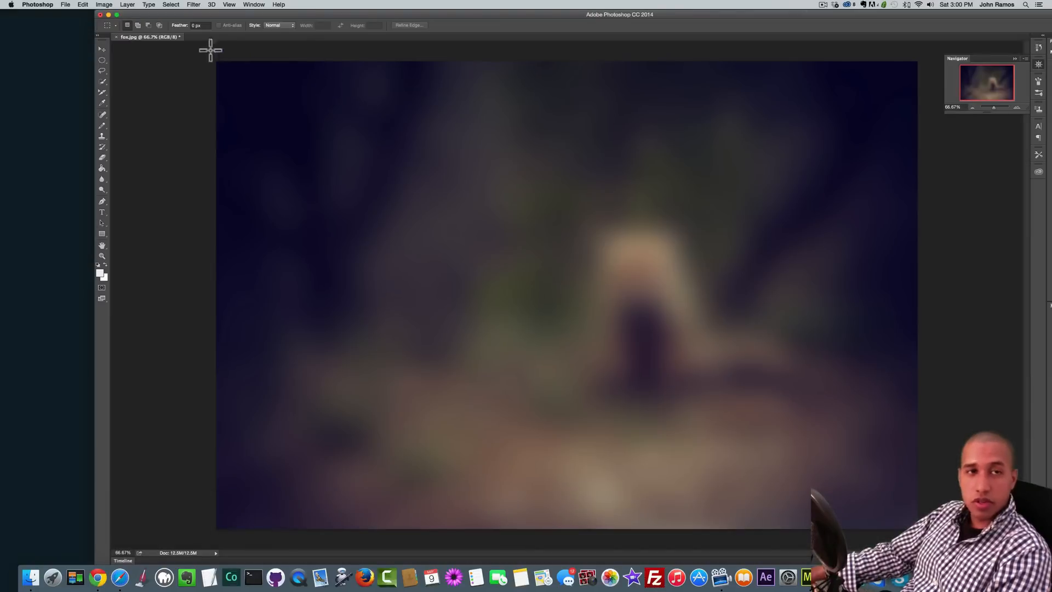
{"action": "mouse_move", "coordinate": [283, 300]}
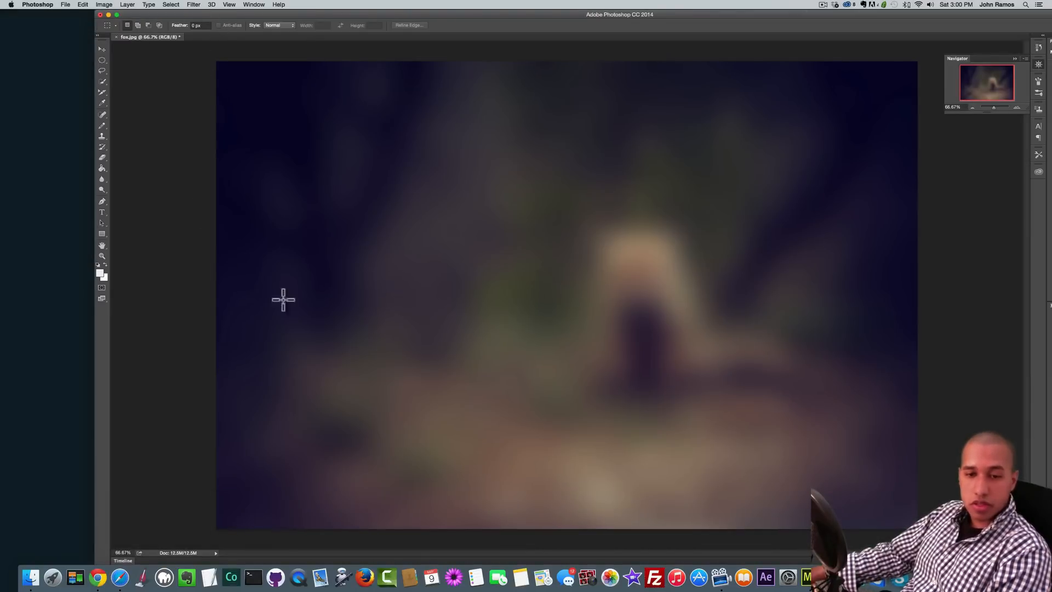
Fill the header rectangle with fox-blur.jpg, fitting set to Scale To Fill
{"action": "left_click", "coordinate": [797, 562]}
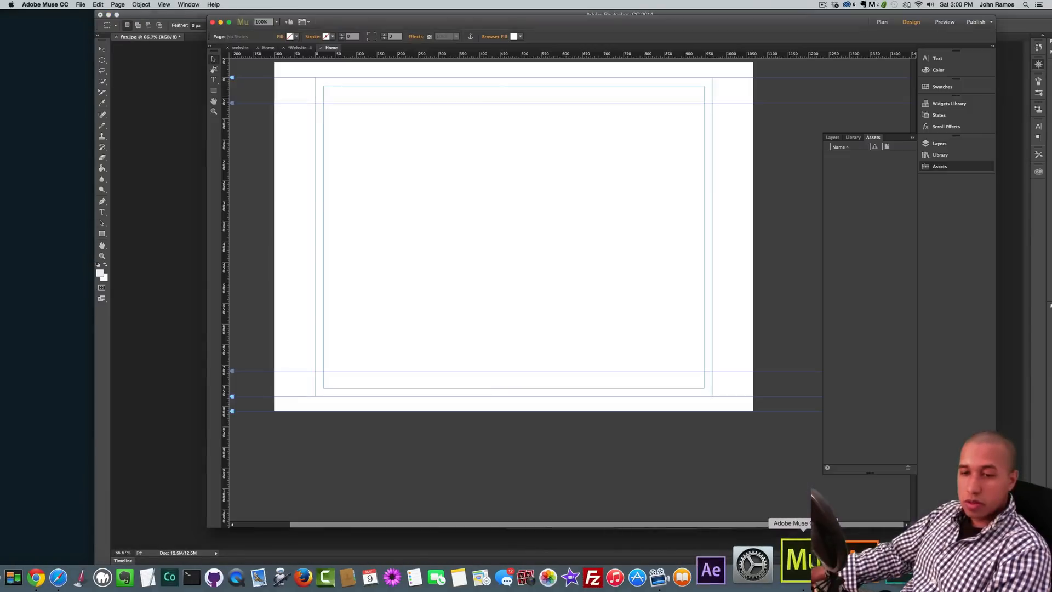
{"action": "left_click", "coordinate": [513, 215]}
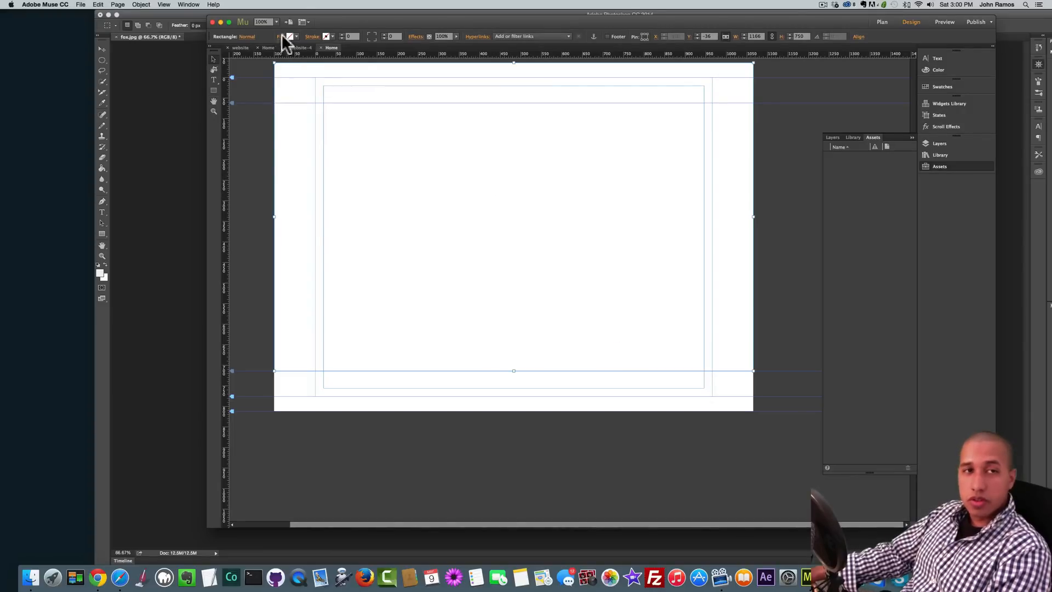
{"action": "left_click", "coordinate": [287, 36]}
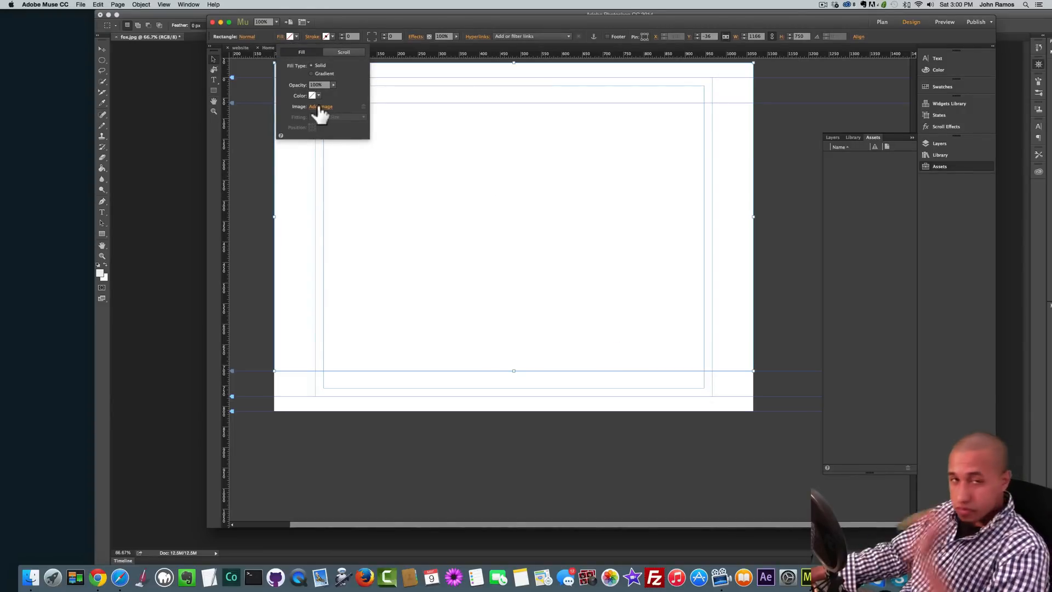
{"action": "left_click", "coordinate": [320, 107]}
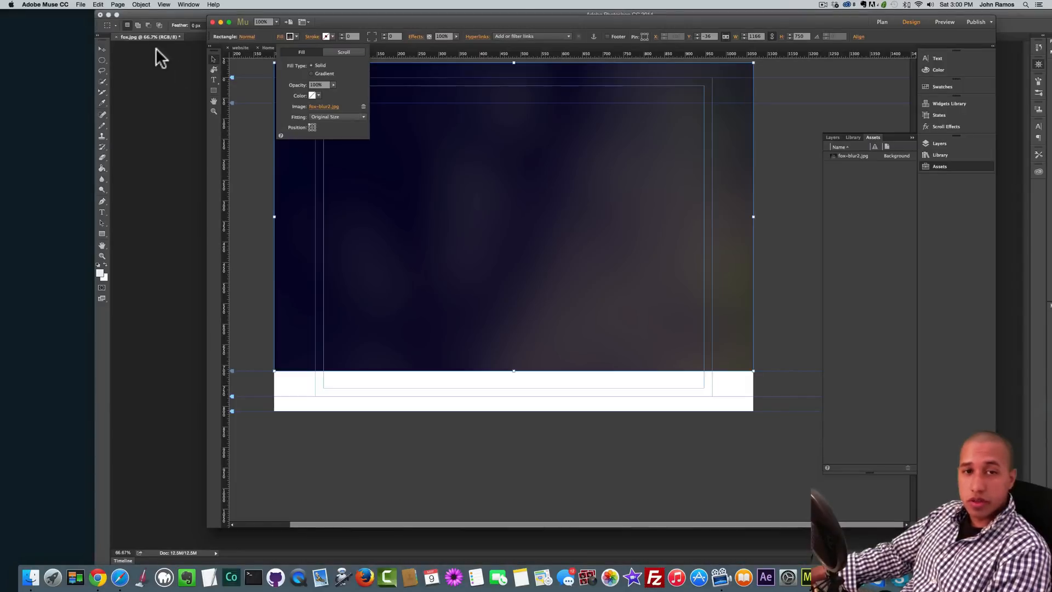
{"action": "left_click", "coordinate": [338, 117]}
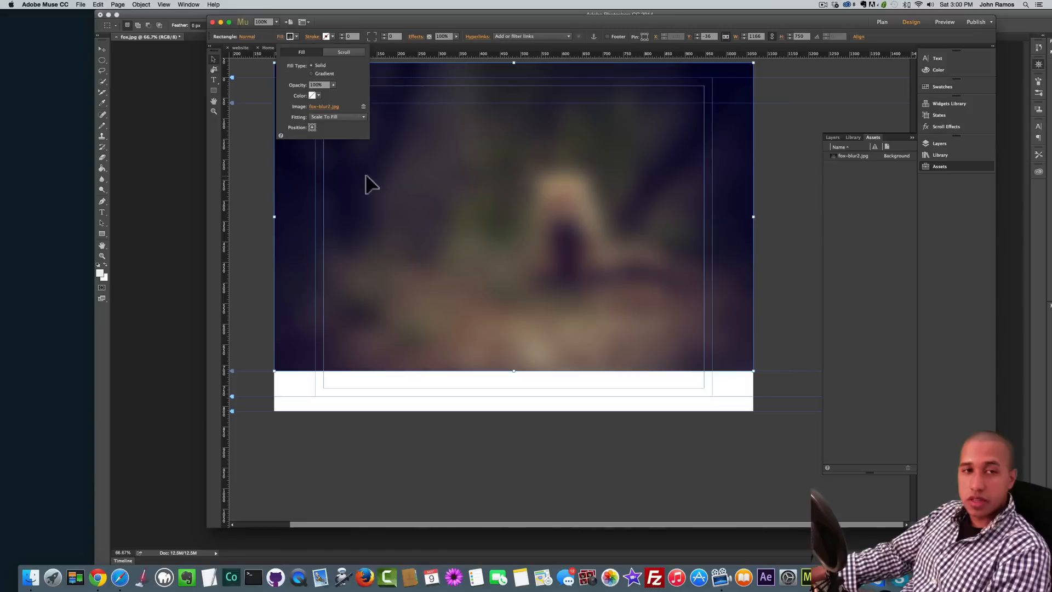
{"action": "left_click", "coordinate": [277, 352]}
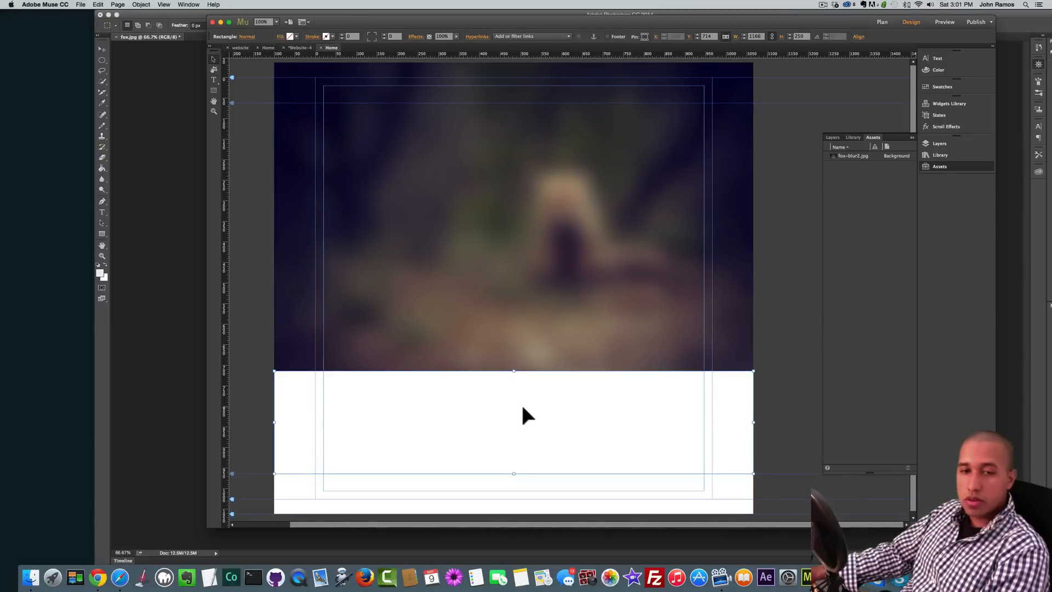
Fill the white bar with the Muse For You logo PNG at its own size, centred
{"action": "left_click", "coordinate": [289, 36]}
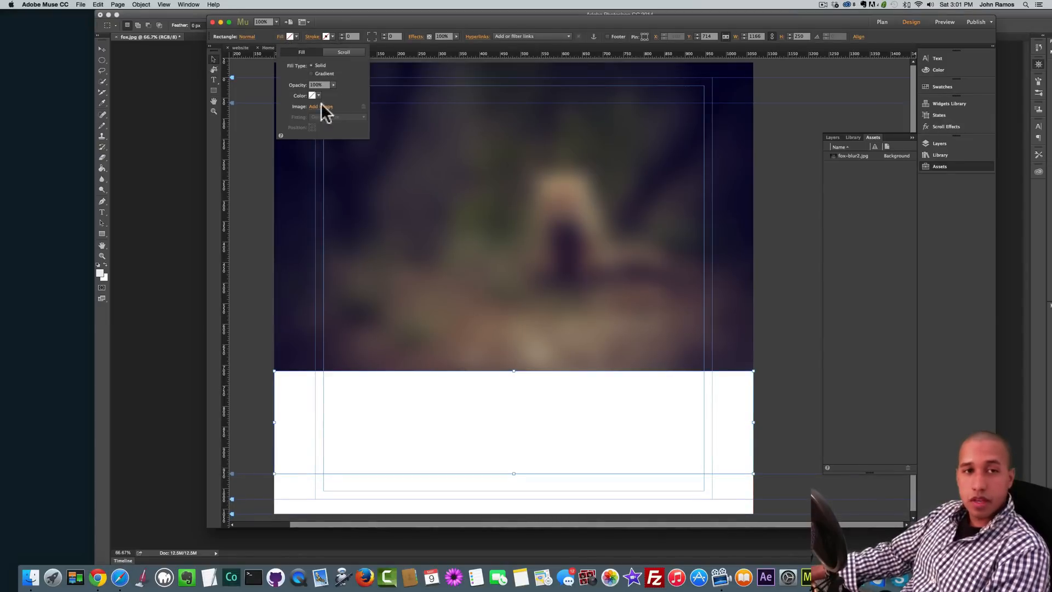
{"action": "left_click", "coordinate": [313, 106]}
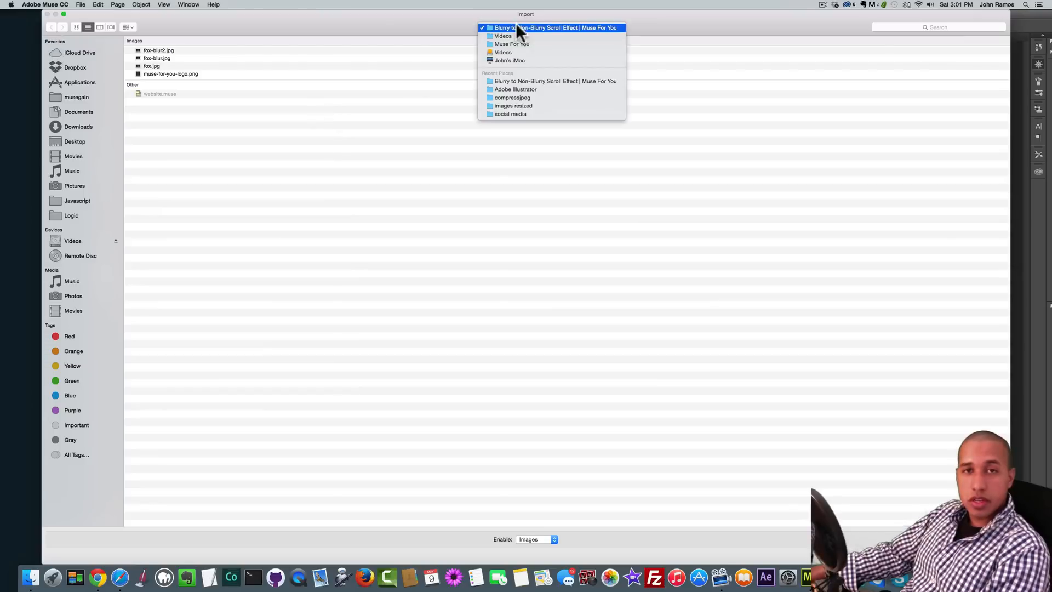
{"action": "left_click", "coordinate": [515, 89]}
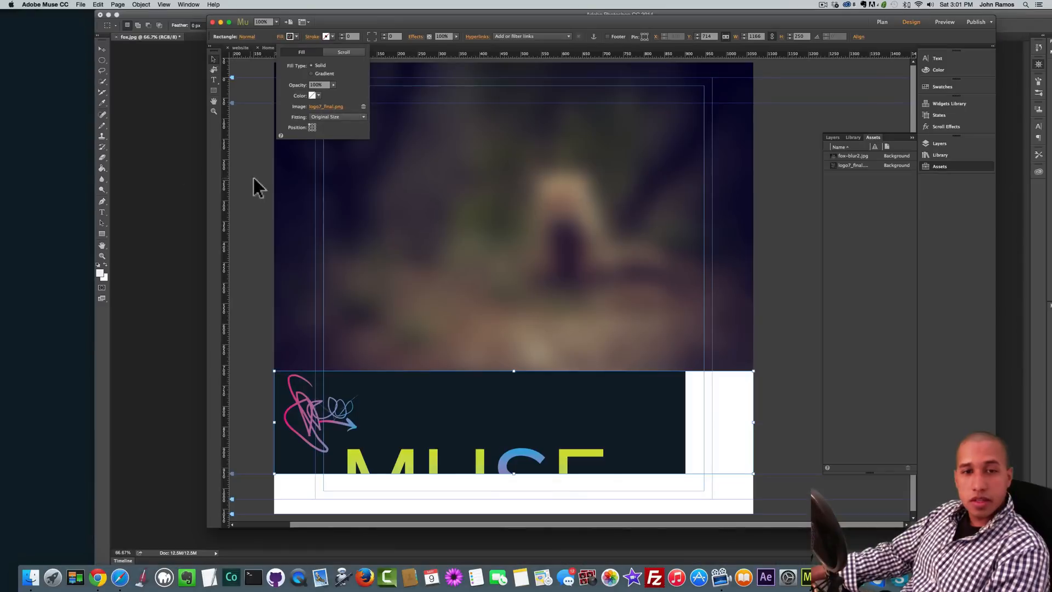
{"action": "left_click", "coordinate": [336, 118]}
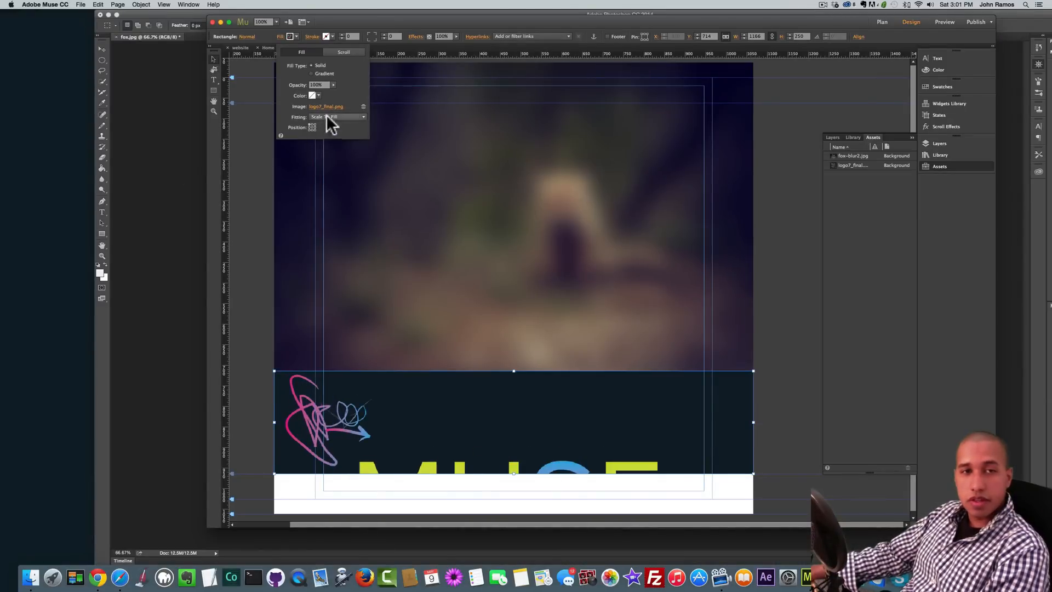
{"action": "left_click", "coordinate": [338, 116]}
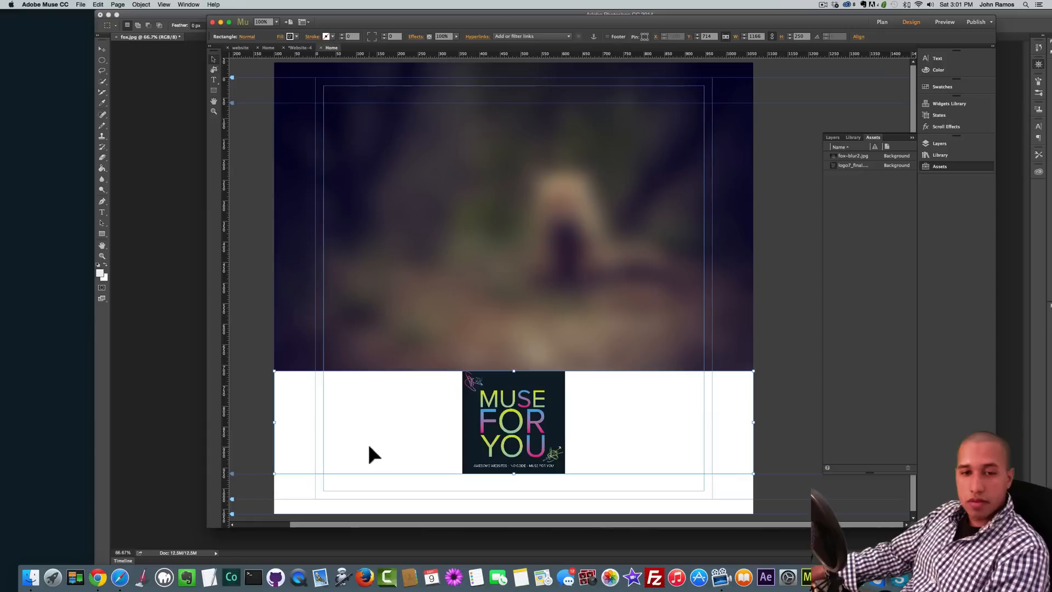
{"action": "mouse_move", "coordinate": [355, 401]}
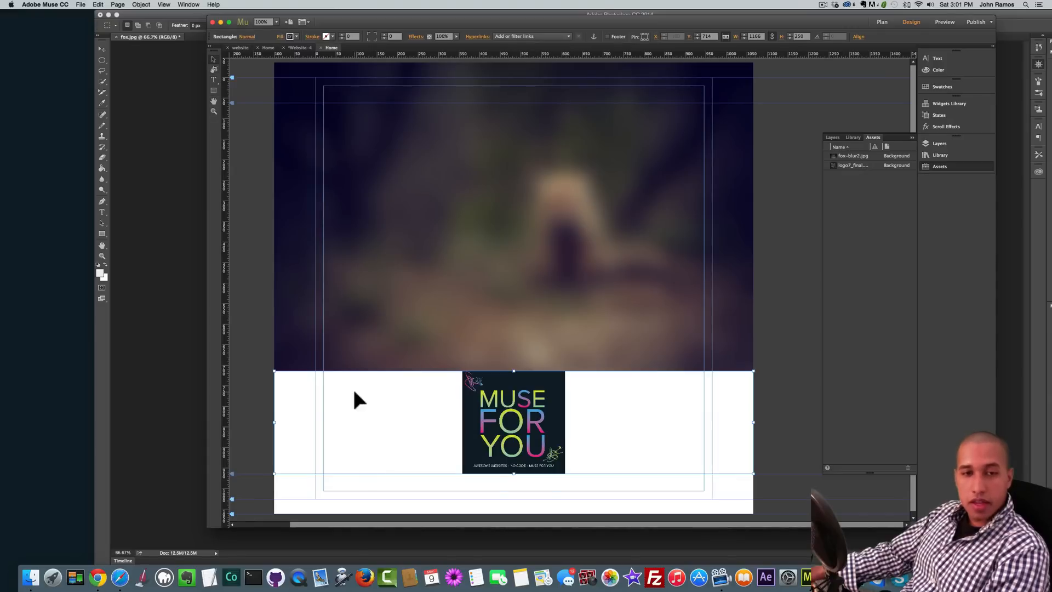
{"action": "mouse_move", "coordinate": [411, 416]}
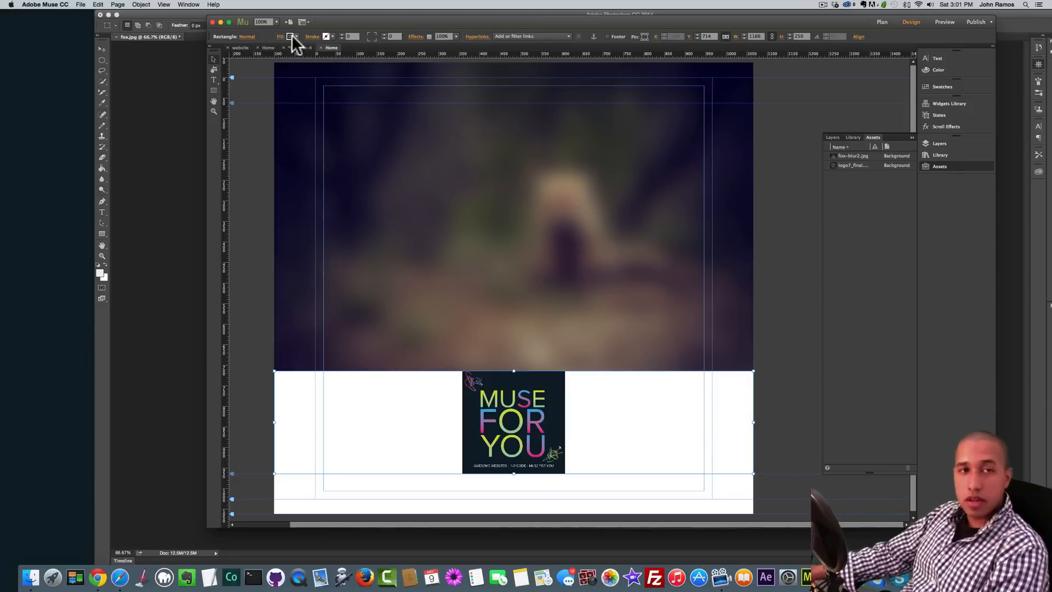
Give the logo bar a dark navy fill colour so the logo blends across it
{"action": "left_click", "coordinate": [289, 37]}
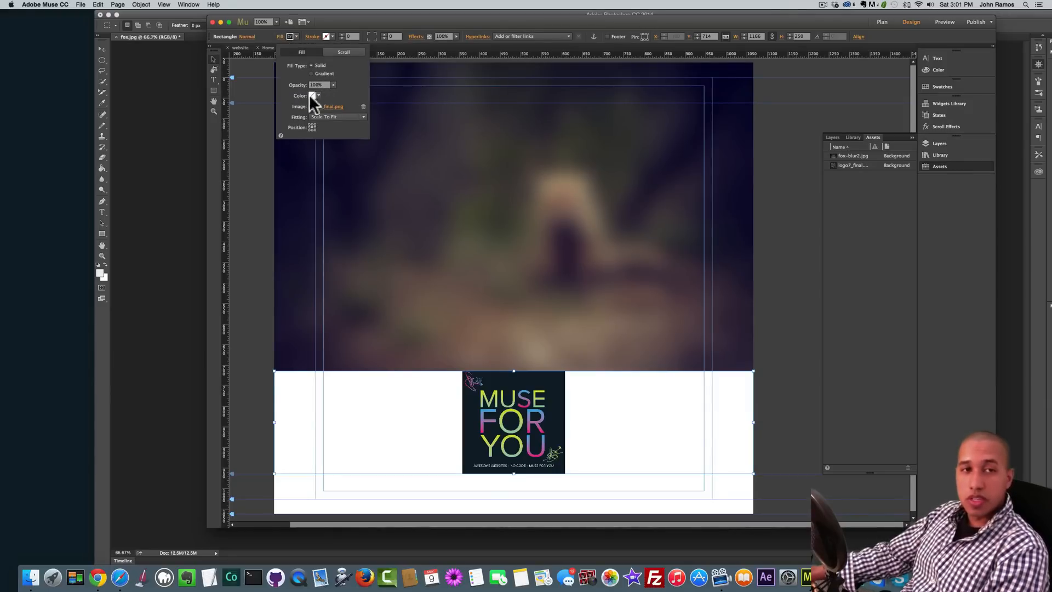
{"action": "left_click", "coordinate": [314, 95]}
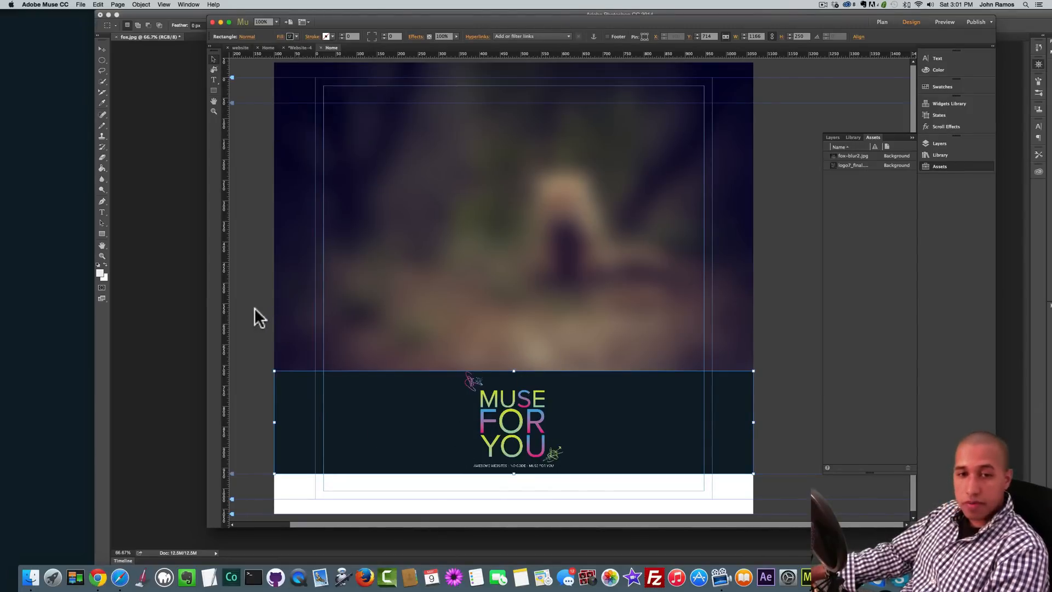
Enable scroll Motion on the blurred header's fill image with initial speed 0
{"action": "left_click", "coordinate": [450, 282]}
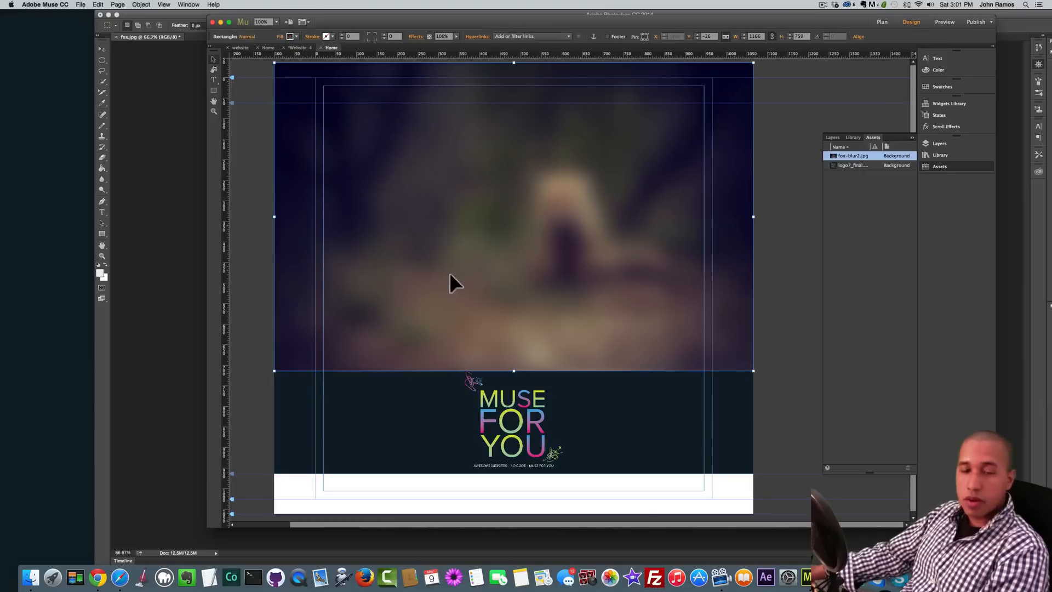
{"action": "mouse_move", "coordinate": [484, 268]}
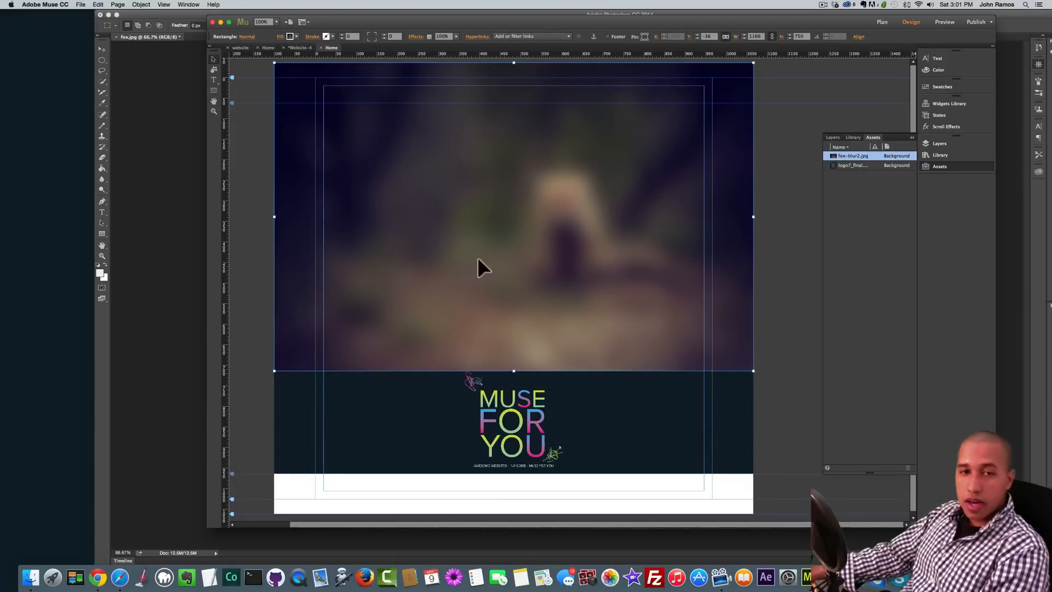
{"action": "mouse_move", "coordinate": [513, 228]}
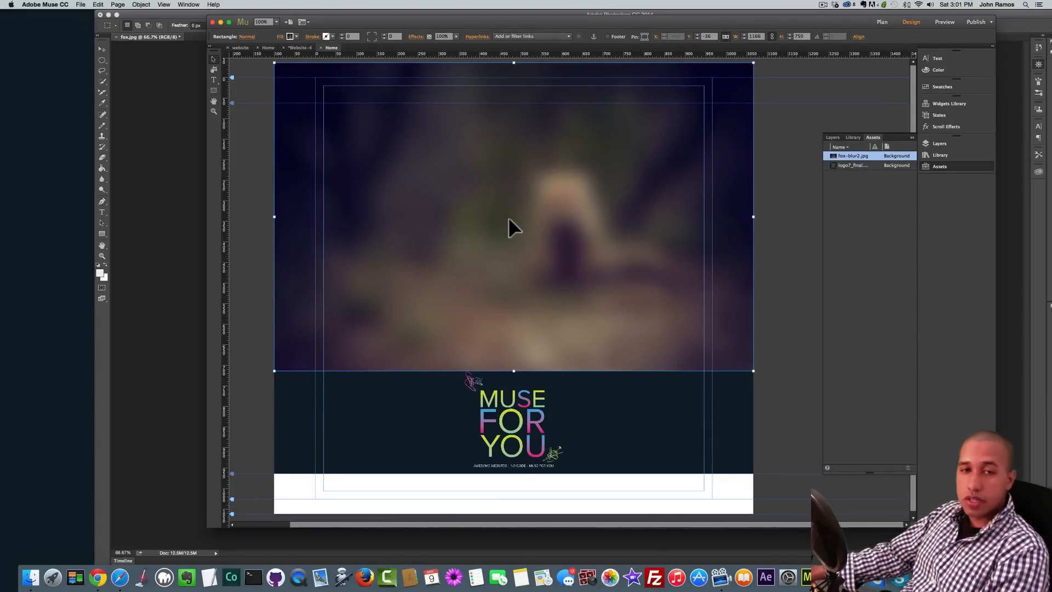
{"action": "mouse_move", "coordinate": [493, 212]}
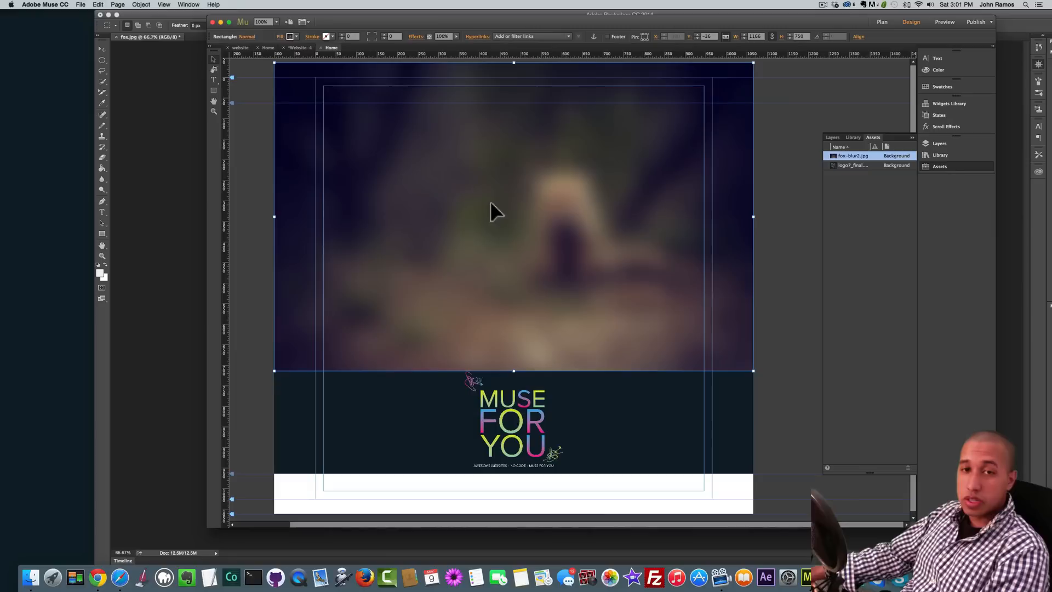
{"action": "left_click", "coordinate": [279, 36]}
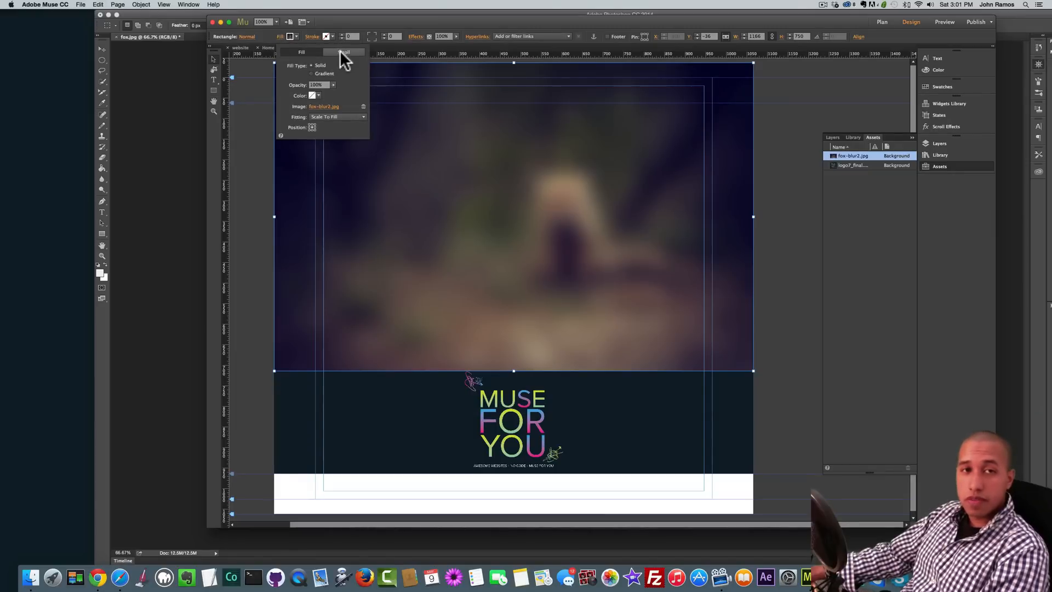
{"action": "left_click", "coordinate": [343, 52]}
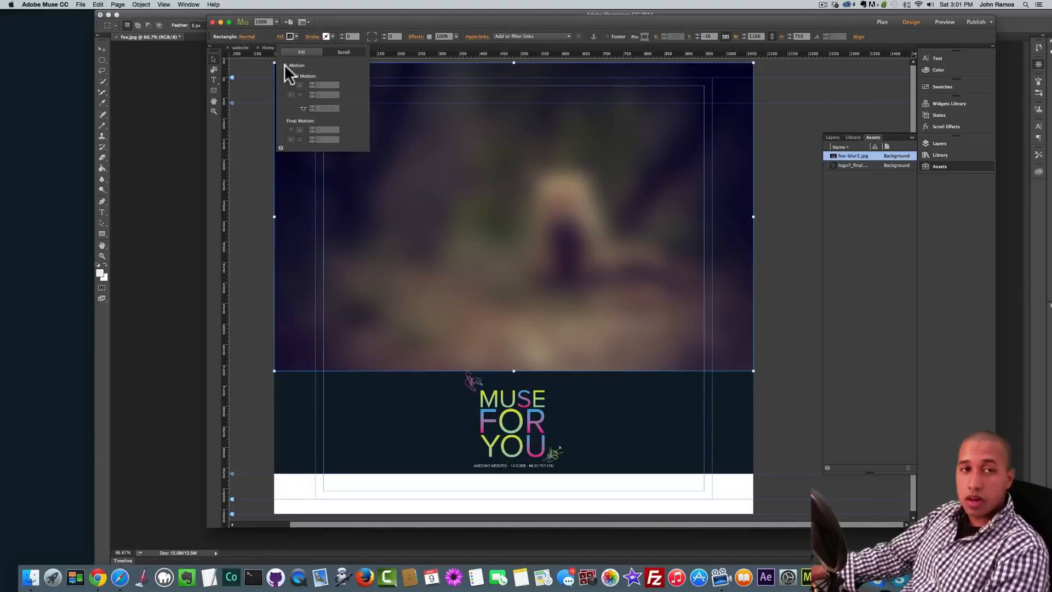
{"action": "left_click", "coordinate": [286, 65]}
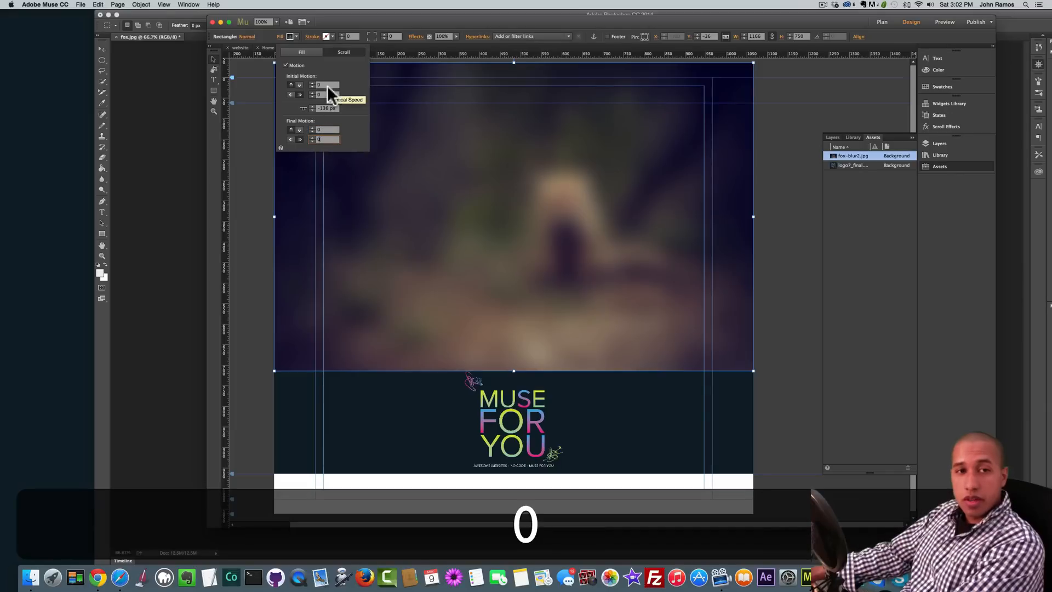
{"action": "mouse_move", "coordinate": [333, 116]}
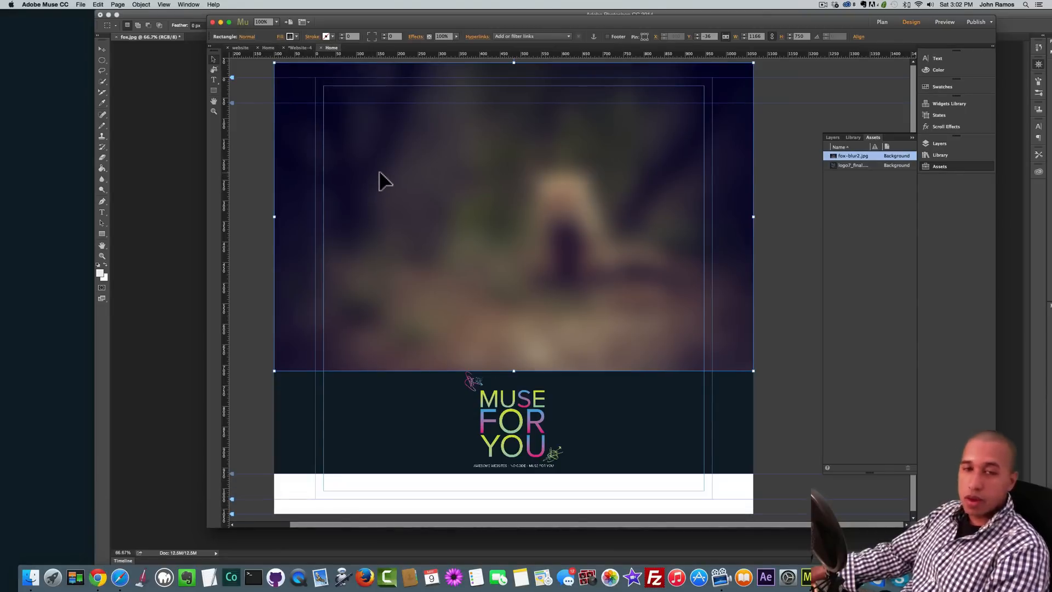
Set the unblurred fox.jpg from the project folder as the page's Browser Fill image
{"action": "key", "text": "cmd"}
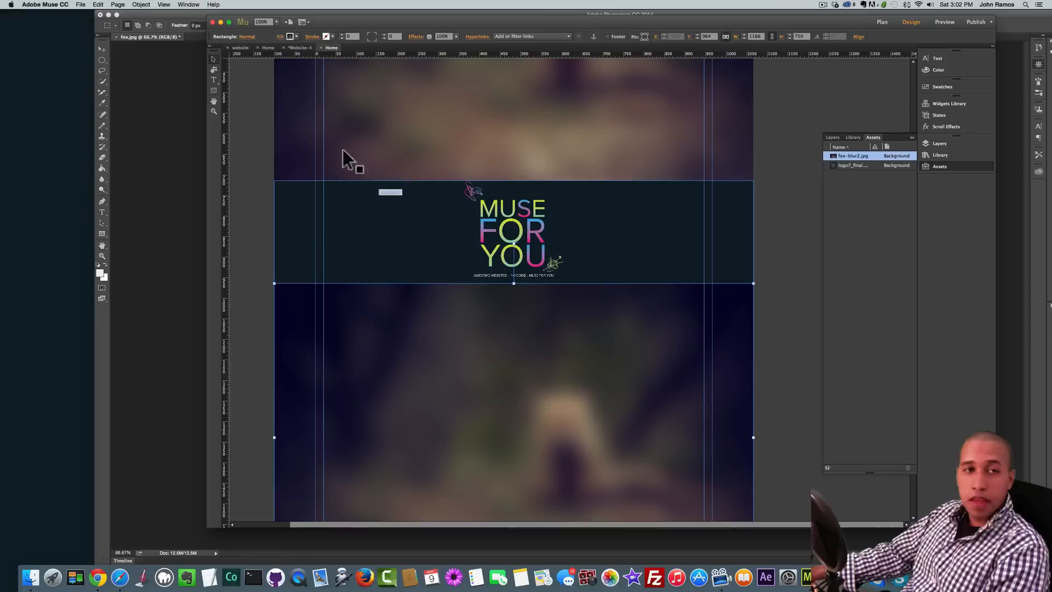
{"action": "left_click", "coordinate": [280, 36]}
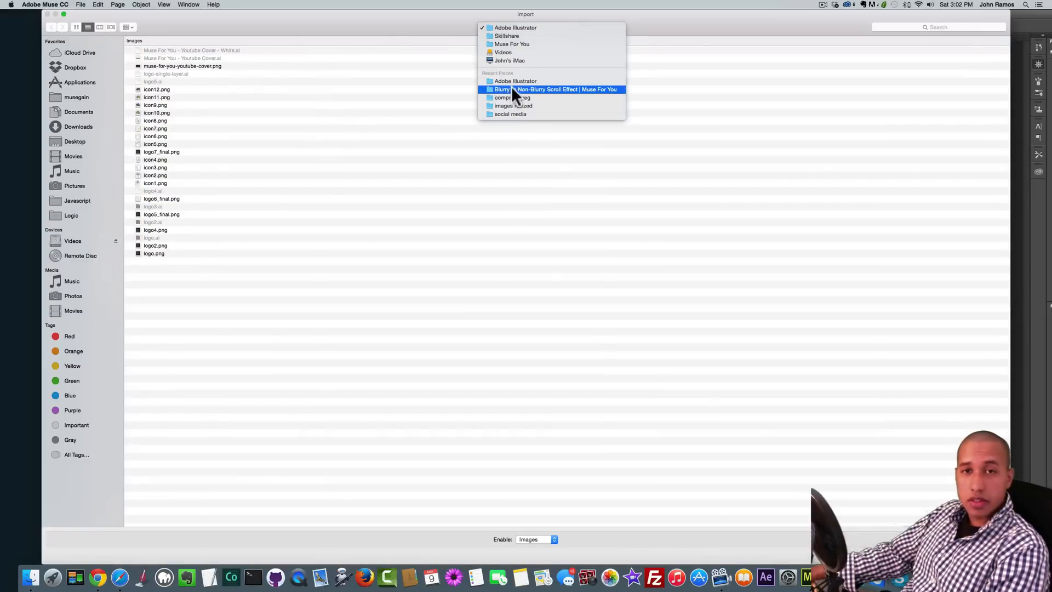
{"action": "left_click", "coordinate": [554, 89]}
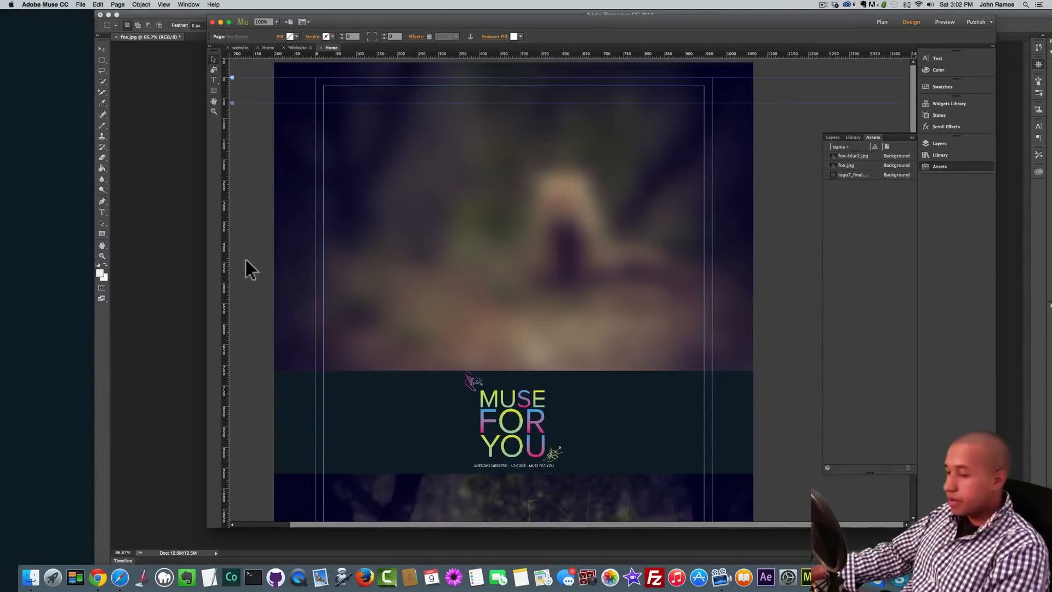
{"action": "left_click", "coordinate": [943, 21]}
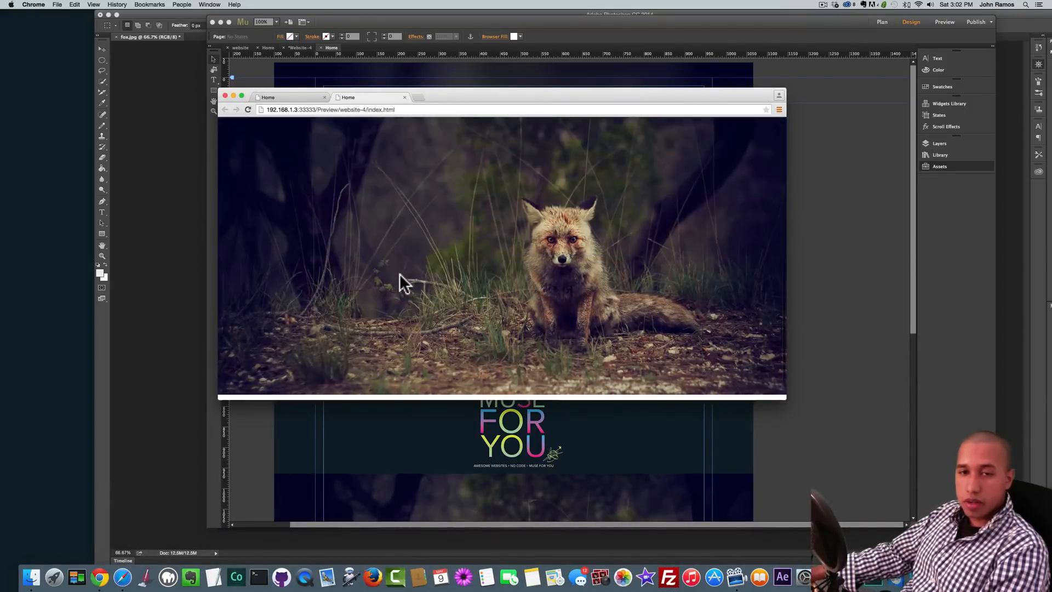
{"action": "scroll", "scroll_direction": "down", "scroll_amount": 3}
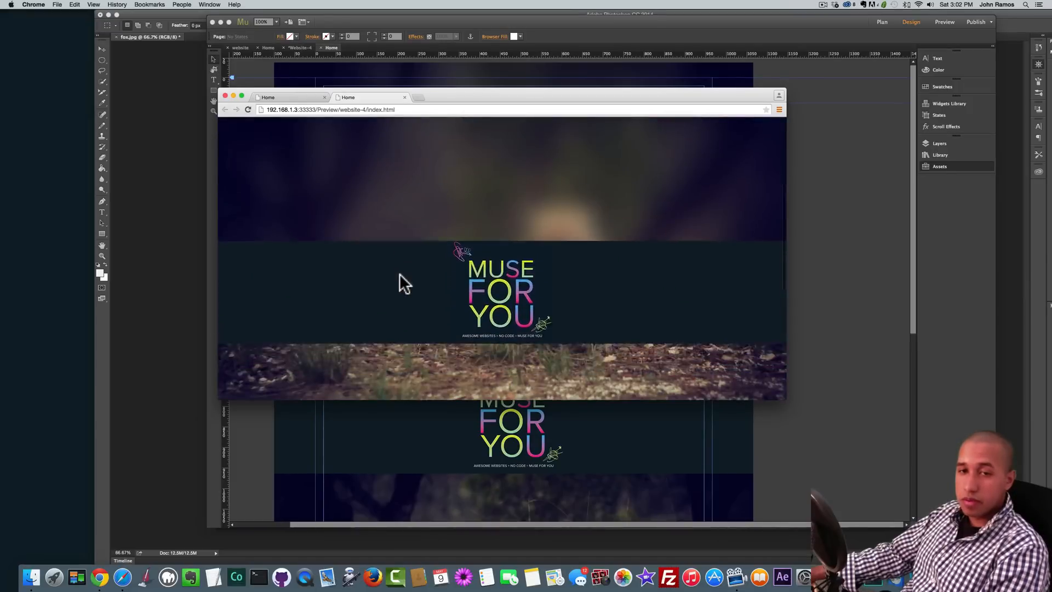
{"action": "scroll", "scroll_direction": "up", "scroll_amount": 3}
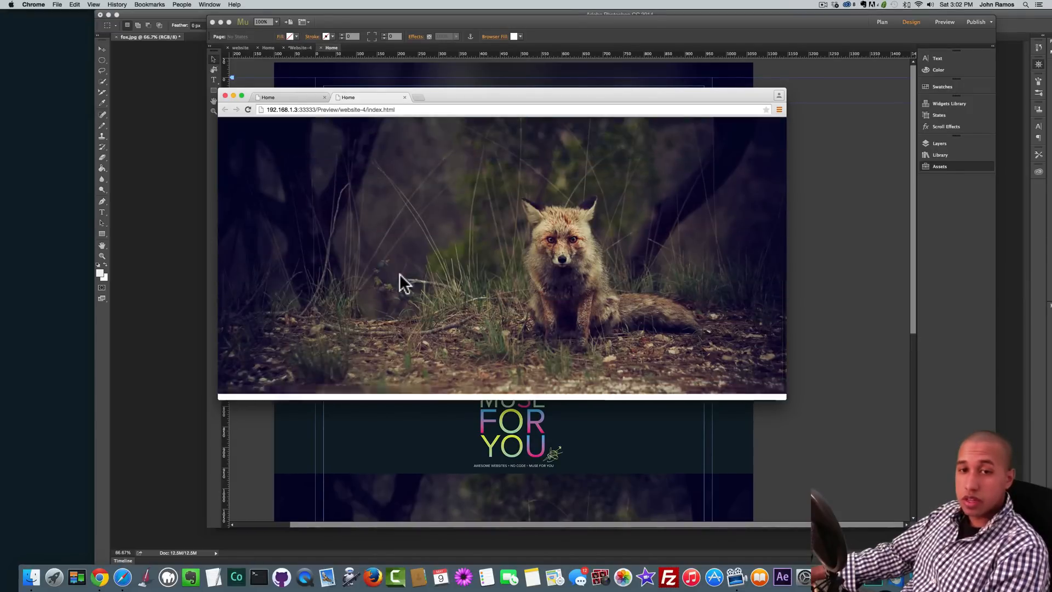
{"action": "scroll", "scroll_direction": "down", "scroll_amount": 3}
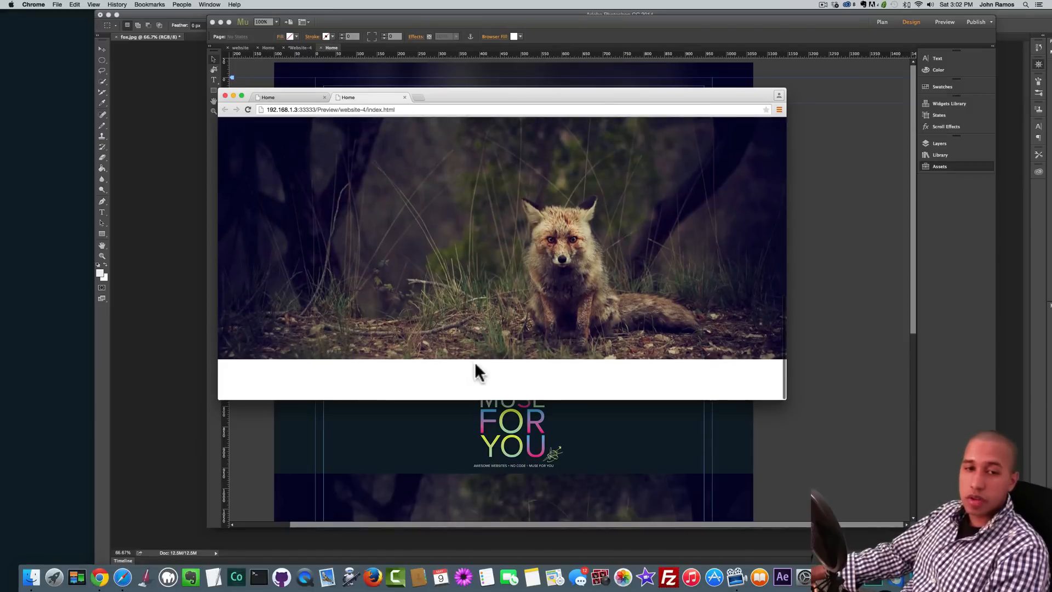
{"action": "left_click", "coordinate": [226, 97]}
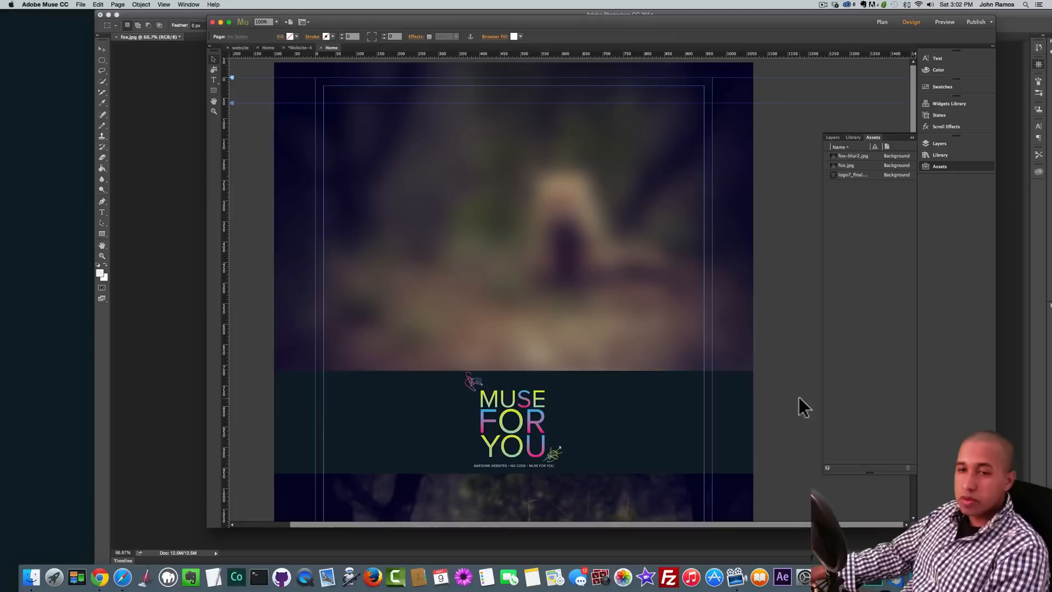
Align the fox photo to the browser bottom and place fox-blur2.jpg above the logo bar
{"action": "scroll", "scroll_direction": "down", "scroll_amount": 3}
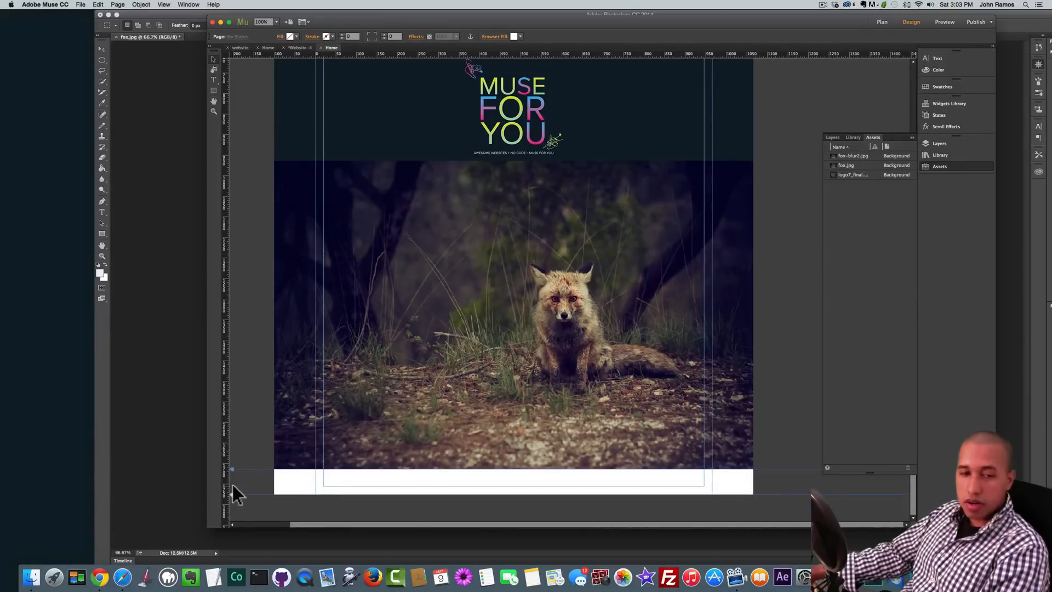
{"action": "mouse_move", "coordinate": [275, 122]}
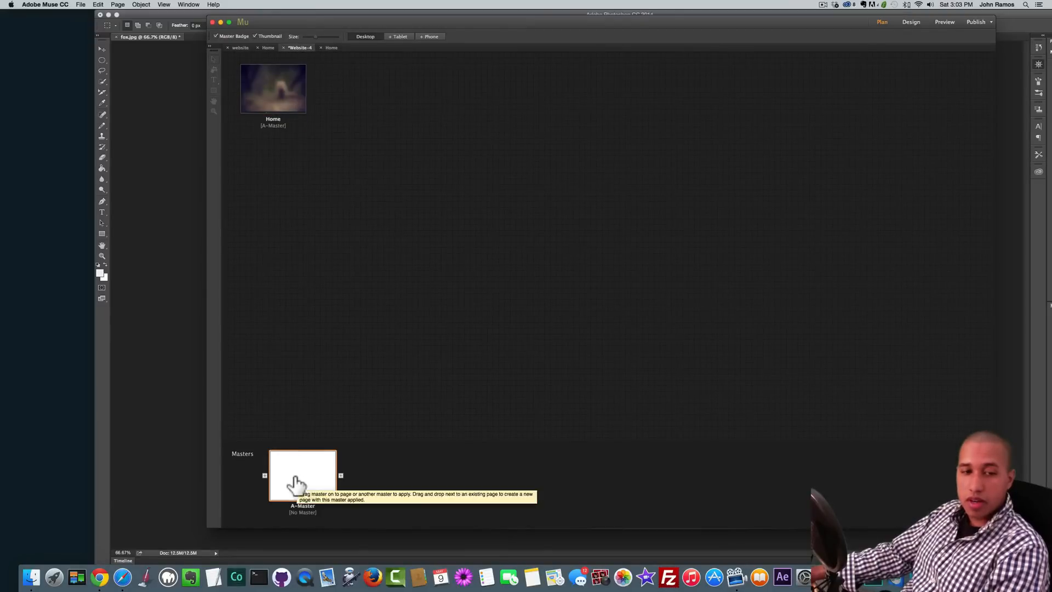
{"action": "double_click", "coordinate": [303, 473]}
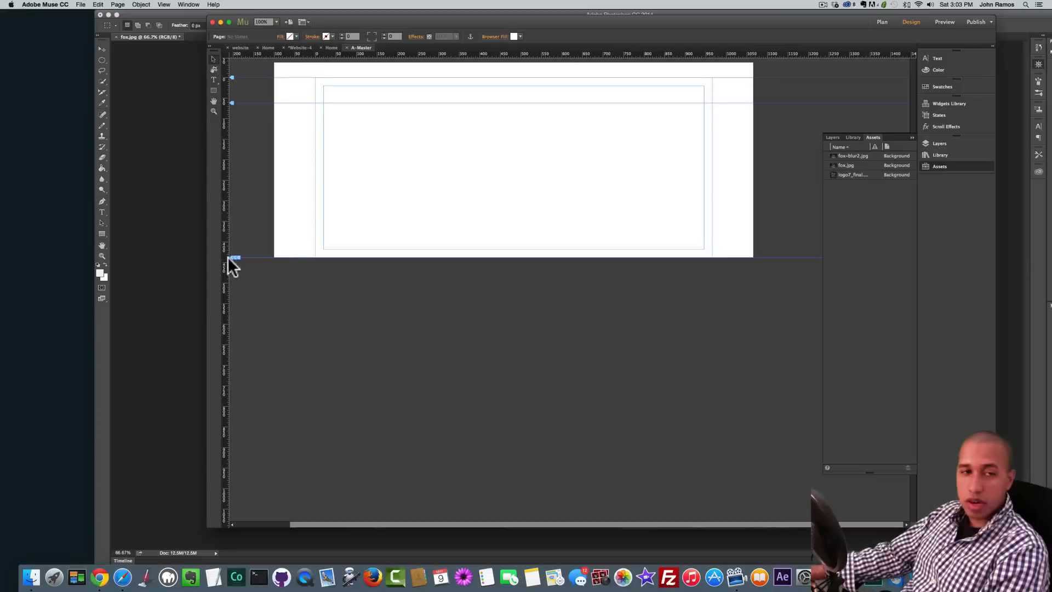
{"action": "mouse_move", "coordinate": [335, 54]}
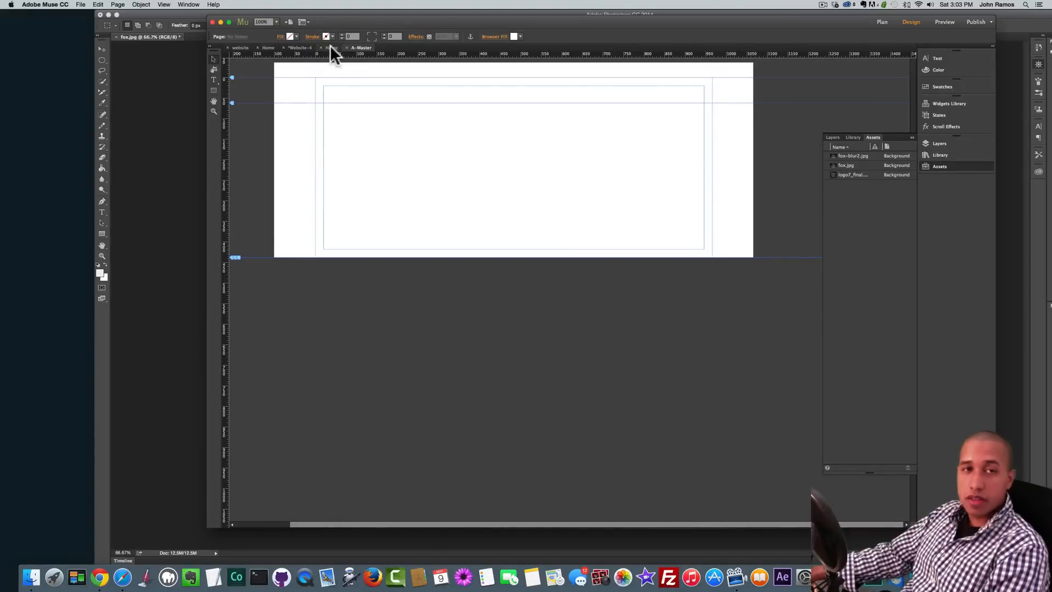
{"action": "left_click", "coordinate": [331, 47]}
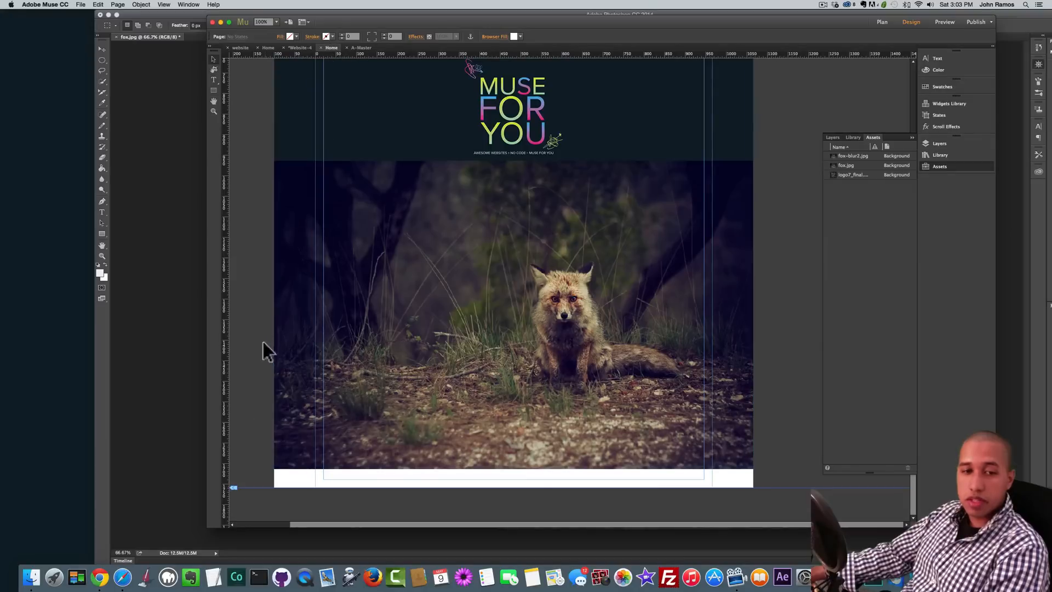
{"action": "mouse_move", "coordinate": [373, 234]}
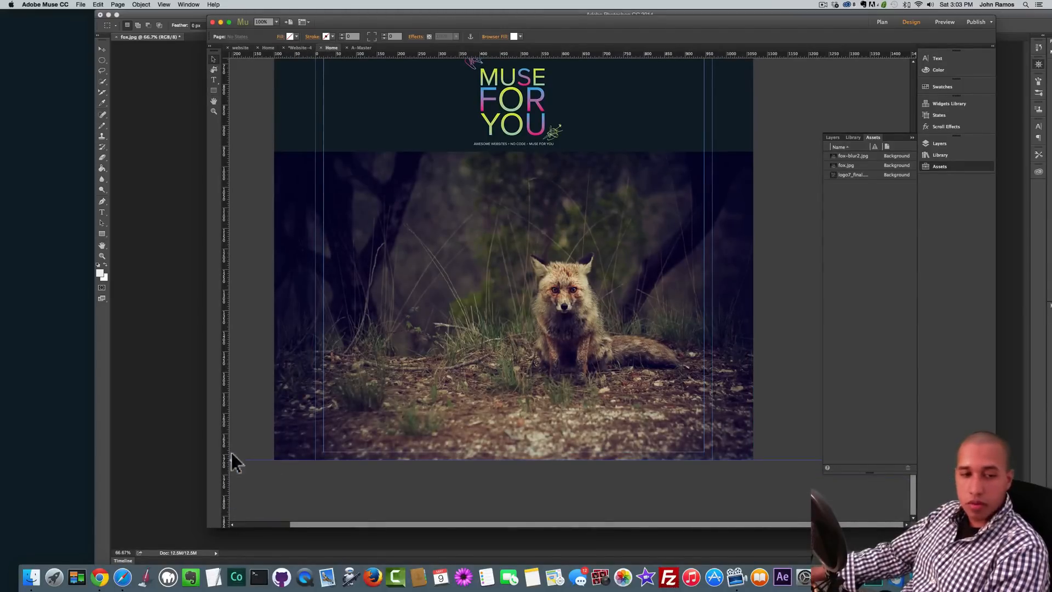
{"action": "mouse_move", "coordinate": [235, 454]}
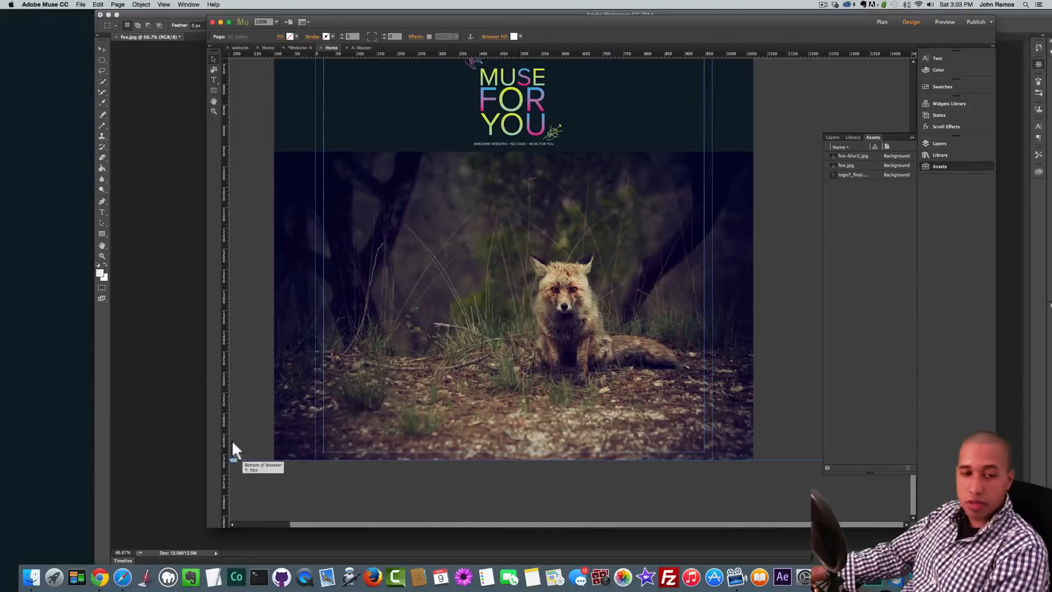
{"action": "key", "text": "shift+cmd+e"}
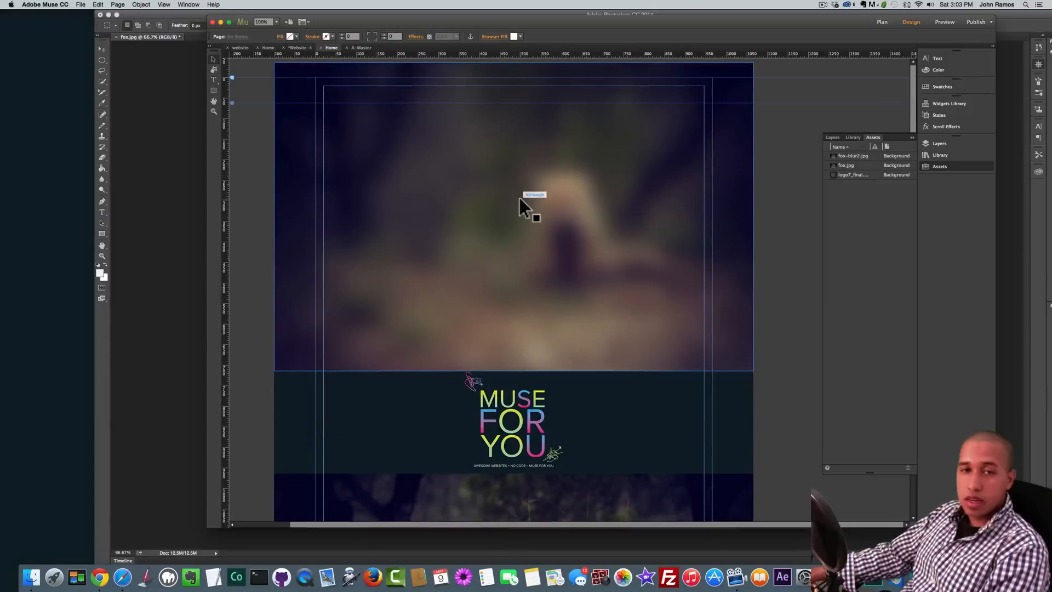
Add an 'Into The Woods' title over the header, enlarged and set in the Rock Salt font
{"action": "left_click", "coordinate": [513, 196]}
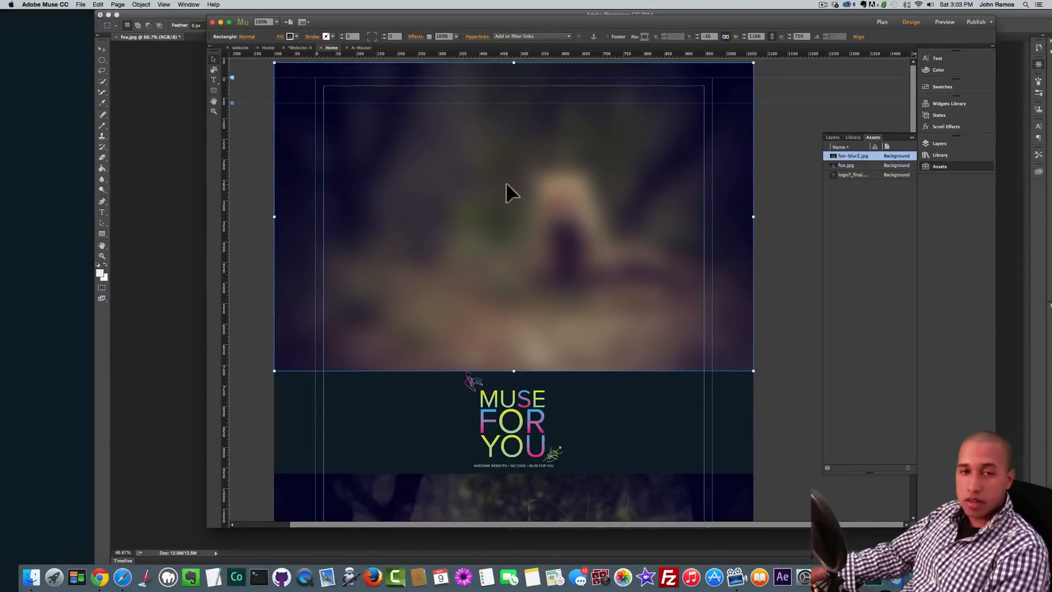
{"action": "mouse_move", "coordinate": [394, 155]}
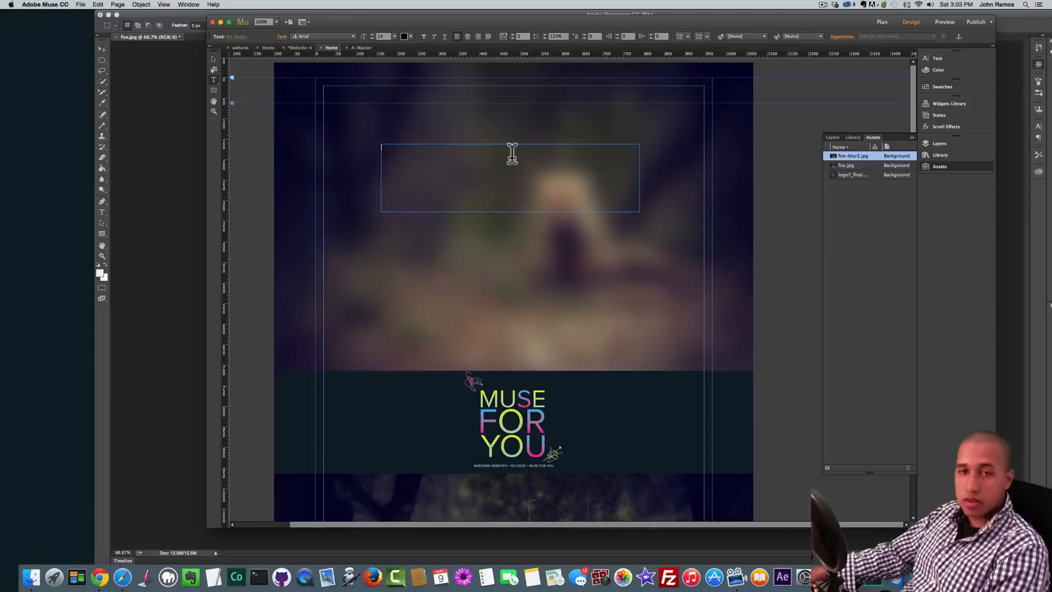
{"action": "left_click", "coordinate": [510, 177]}
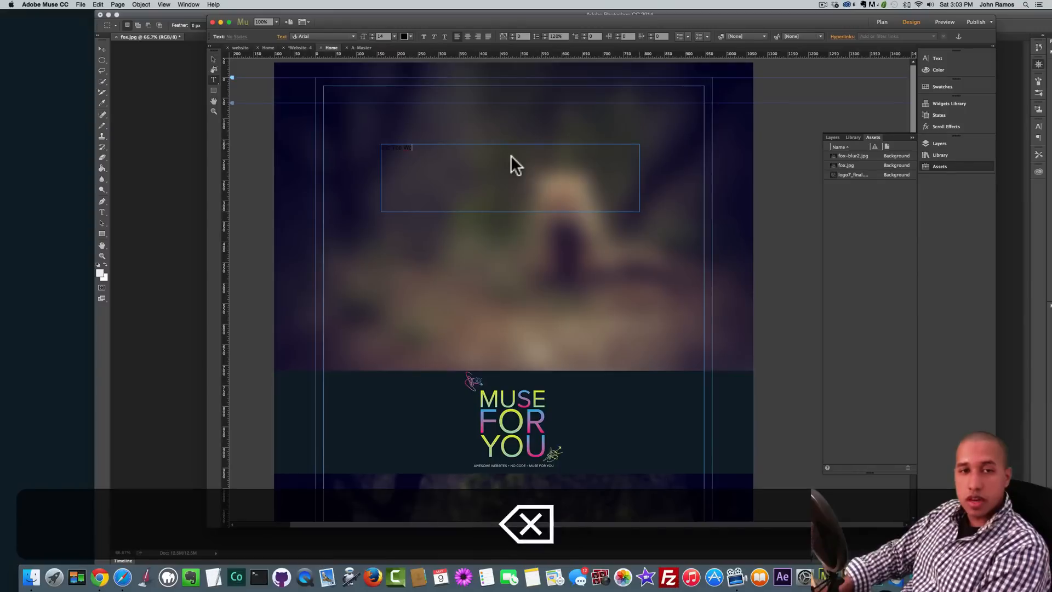
{"action": "key", "text": "cmd+a"}
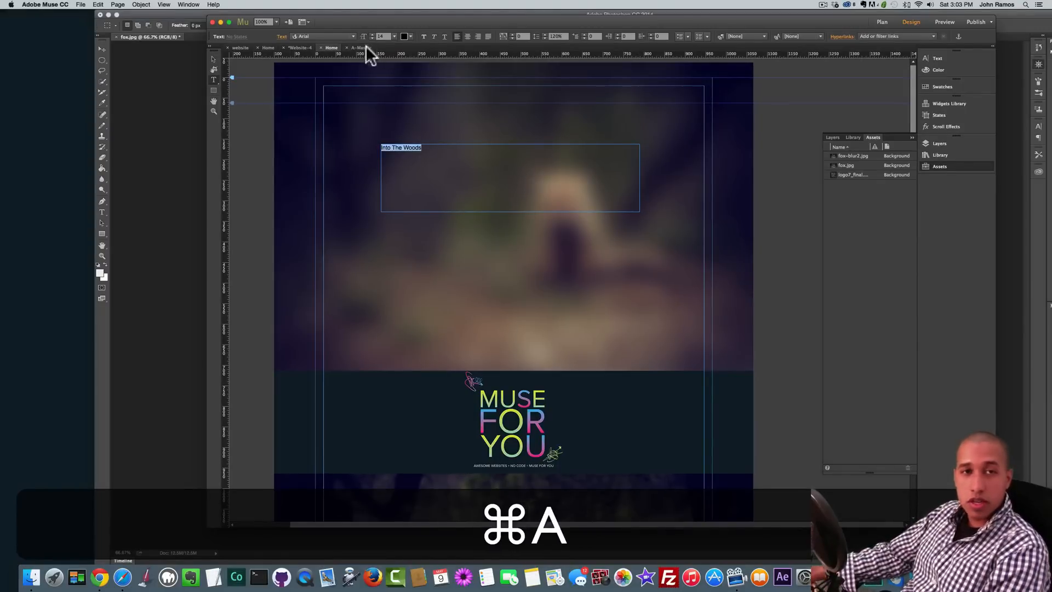
{"action": "left_click", "coordinate": [395, 36]}
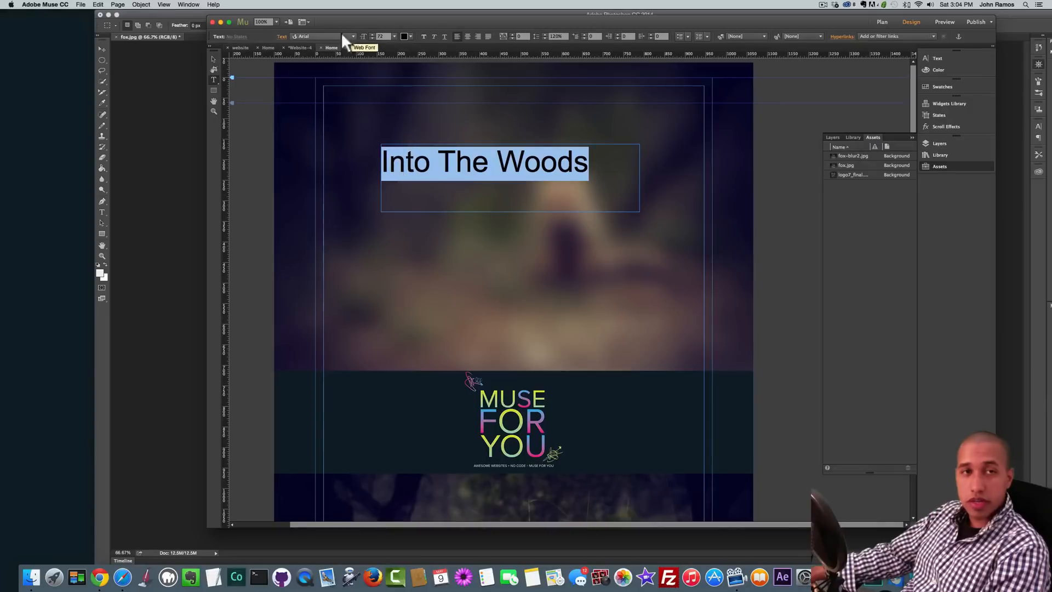
{"action": "left_click", "coordinate": [329, 37]}
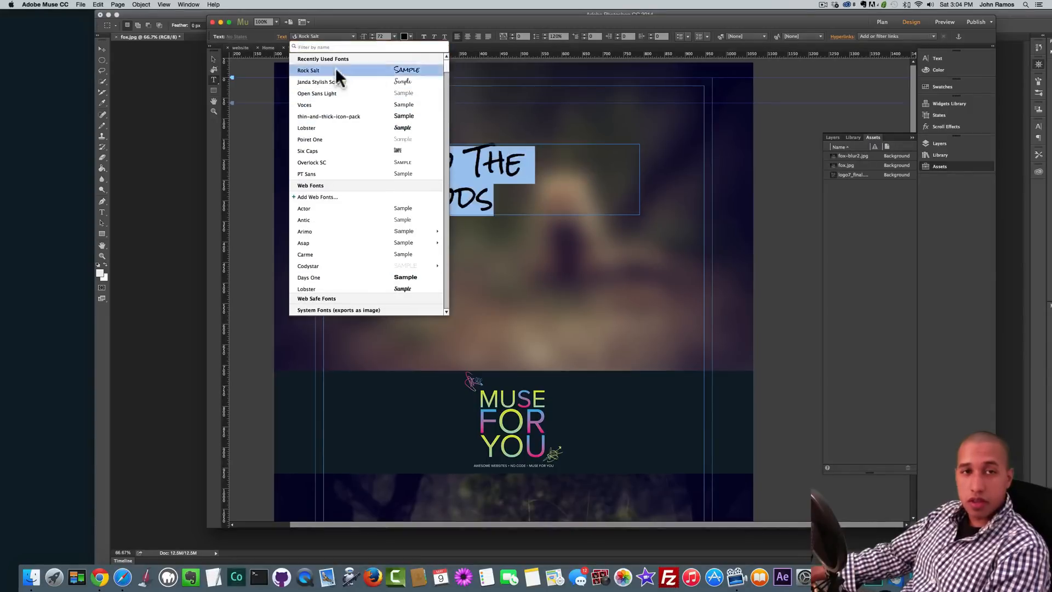
{"action": "left_click", "coordinate": [308, 70]}
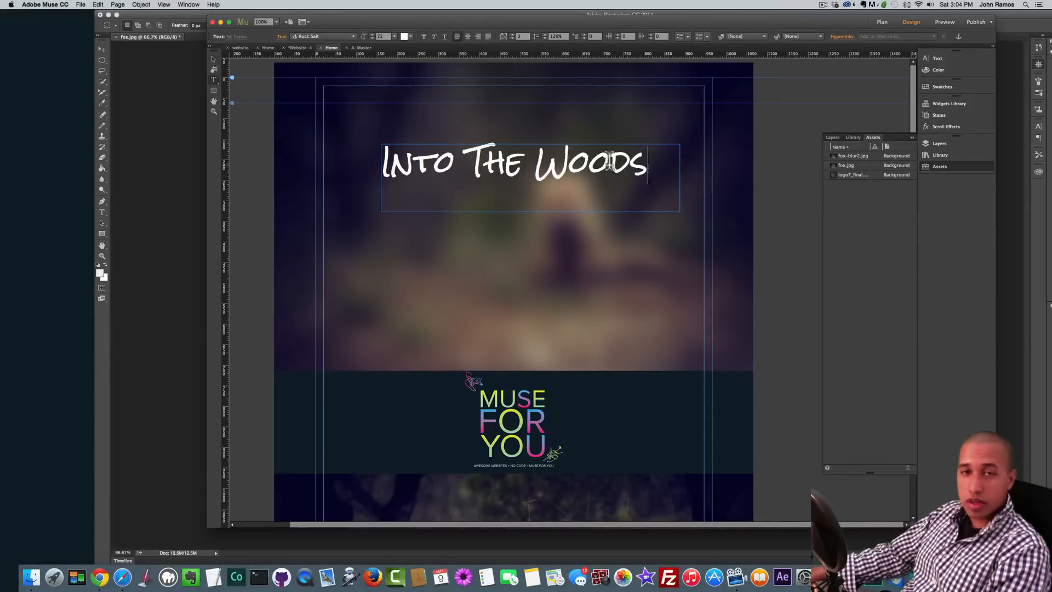
Pin the title so it stays fixed while the page scrolls
{"action": "triple_click", "coordinate": [513, 163]}
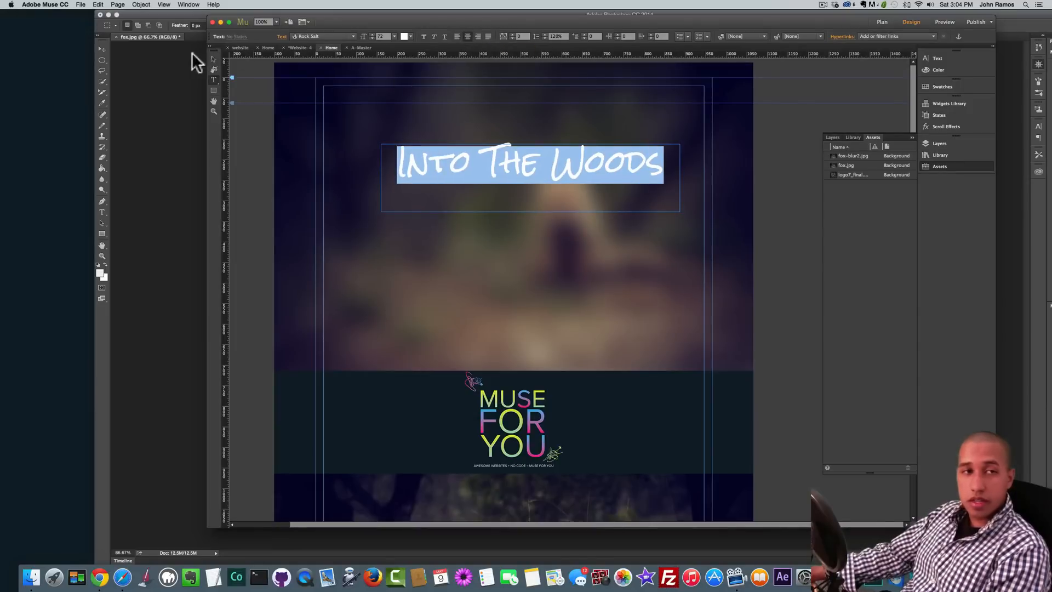
{"action": "left_click", "coordinate": [531, 218]}
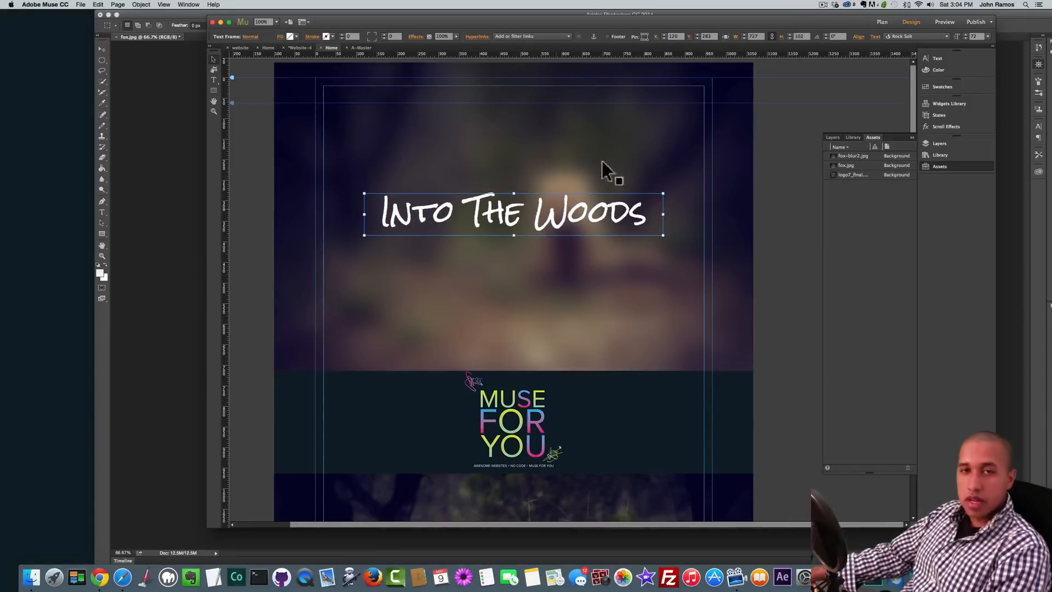
{"action": "mouse_move", "coordinate": [645, 40]}
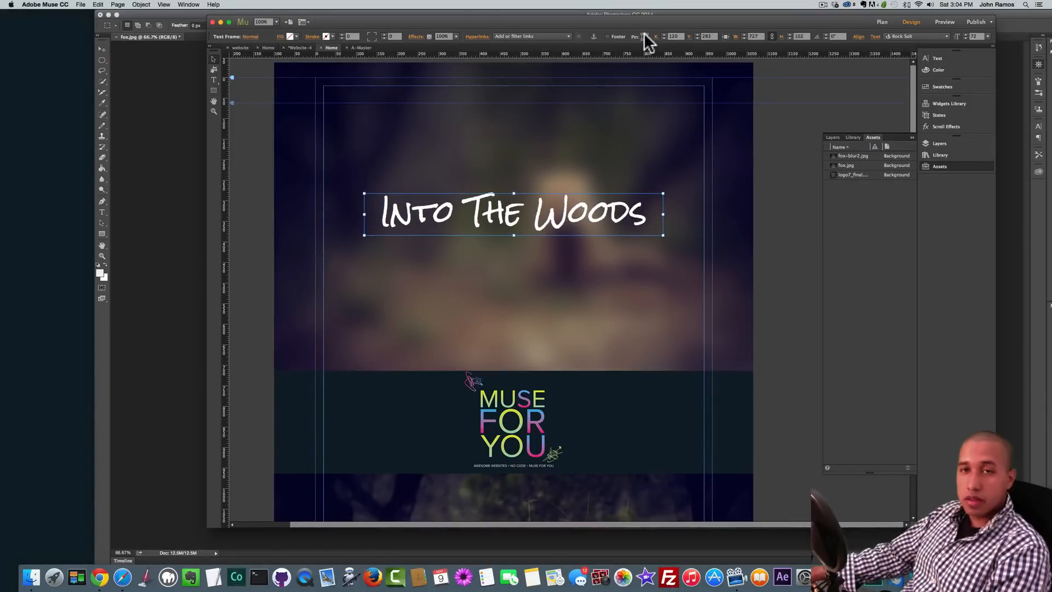
{"action": "mouse_move", "coordinate": [642, 36]}
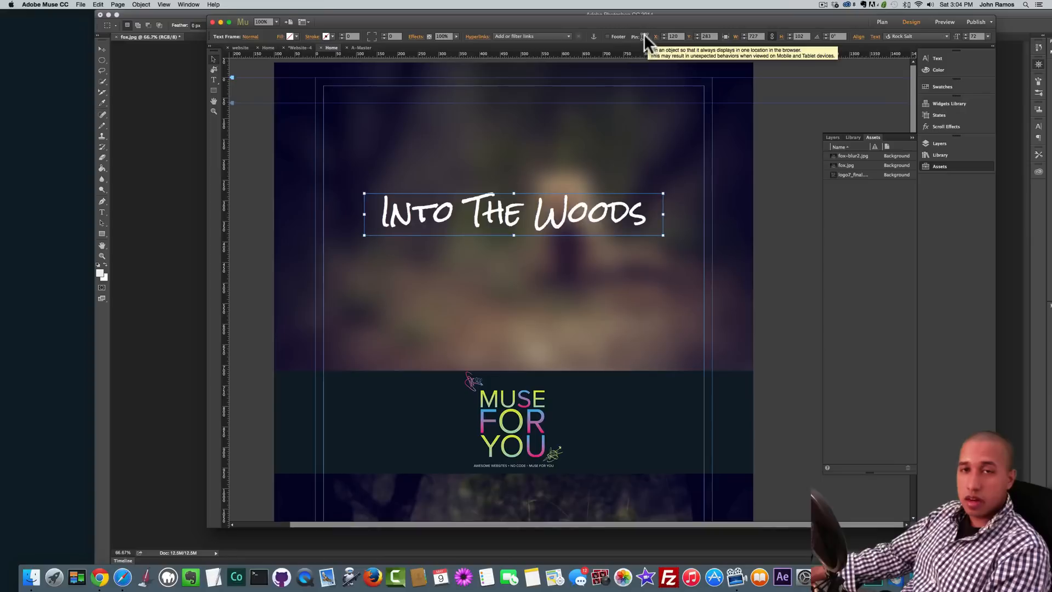
{"action": "left_click", "coordinate": [785, 214]}
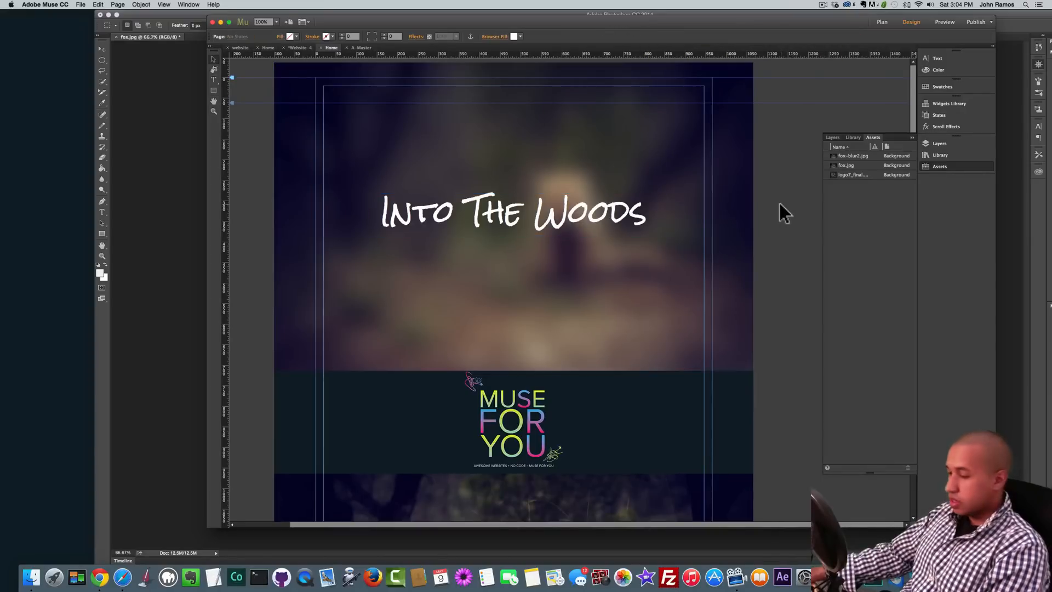
{"action": "mouse_move", "coordinate": [812, 224]}
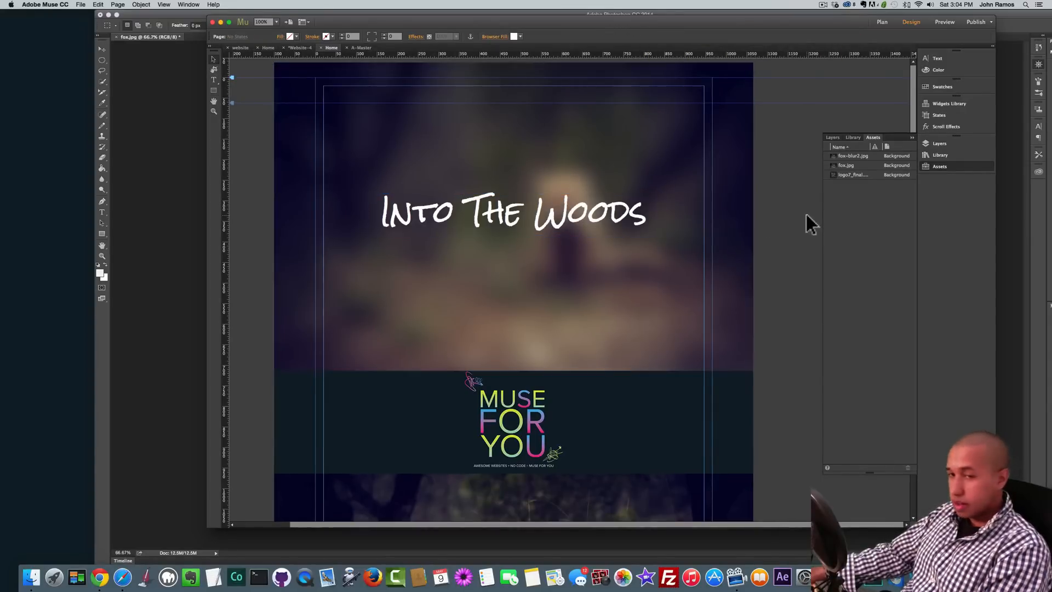
{"action": "left_click", "coordinate": [99, 577]}
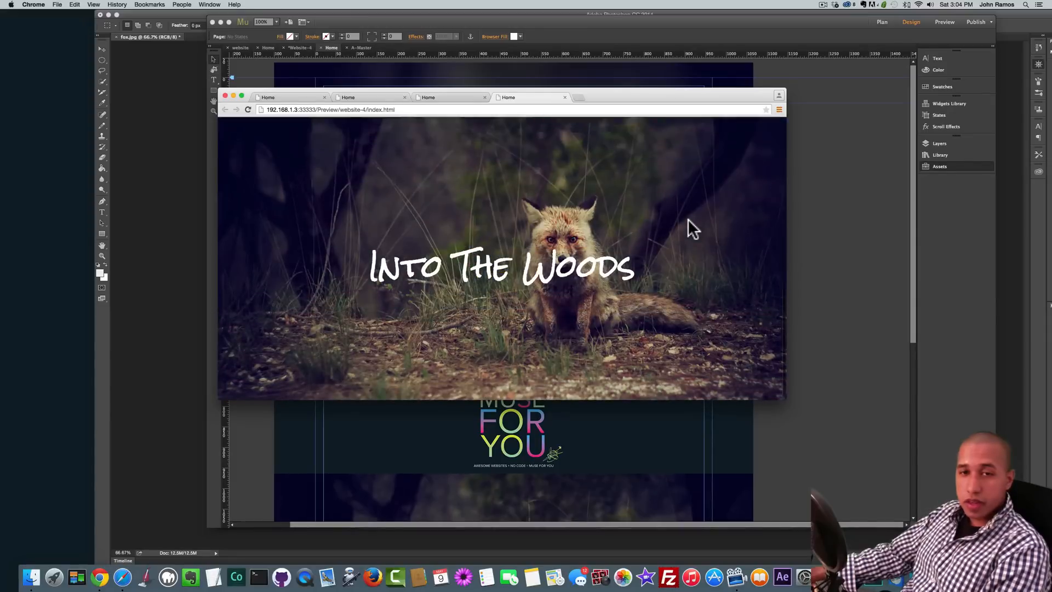
{"action": "scroll", "scroll_direction": "down", "scroll_amount": 3}
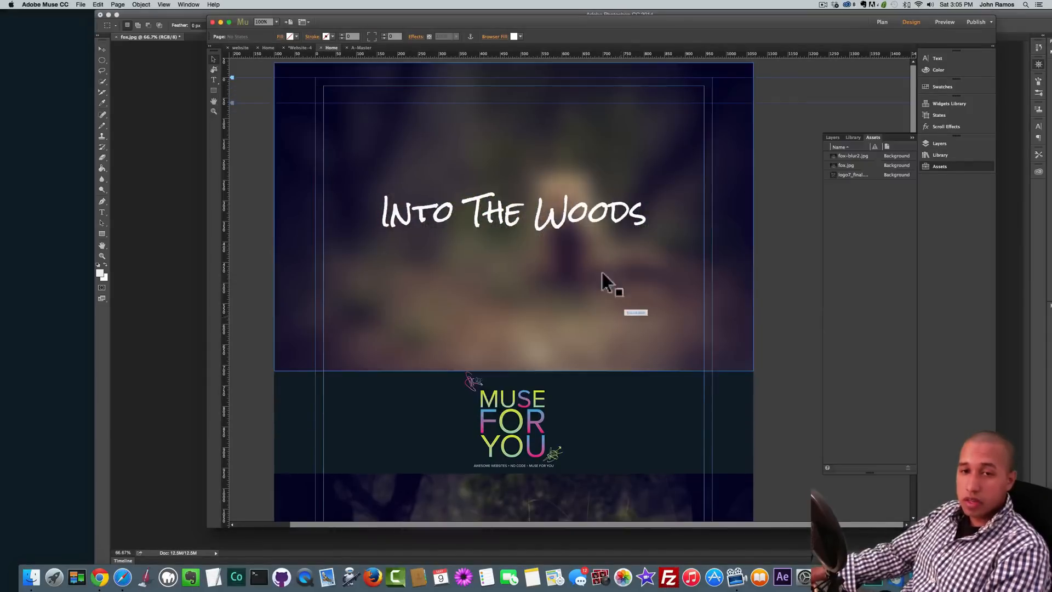
Reorder Layer 1 so the MUSE FOR YOU logo rectangle sits above the title text frame
{"action": "left_click", "coordinate": [514, 214]}
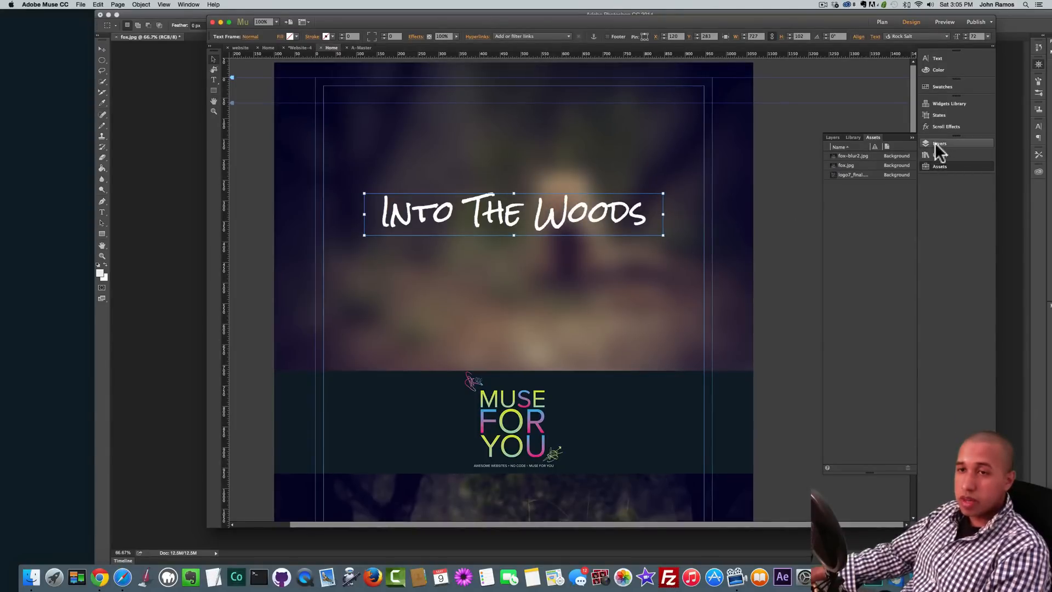
{"action": "left_click", "coordinate": [833, 138]}
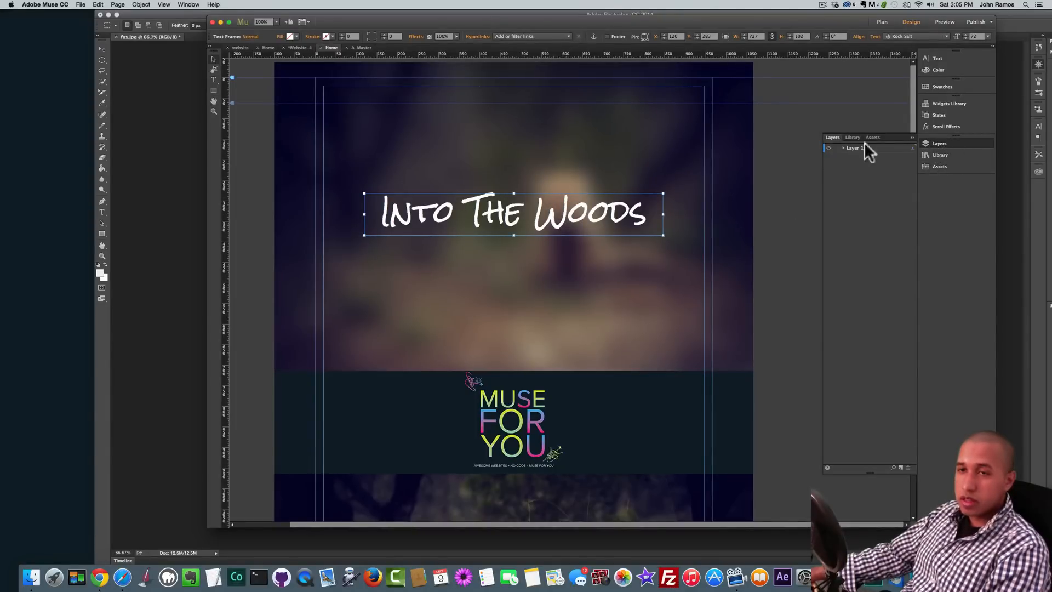
{"action": "left_click", "coordinate": [844, 148]}
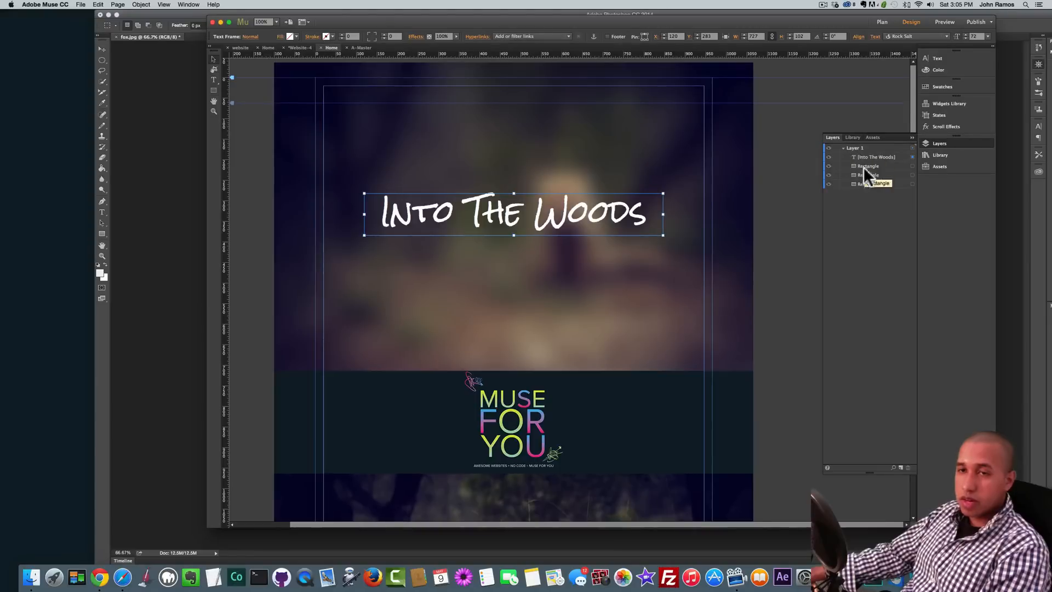
{"action": "left_click", "coordinate": [872, 157]}
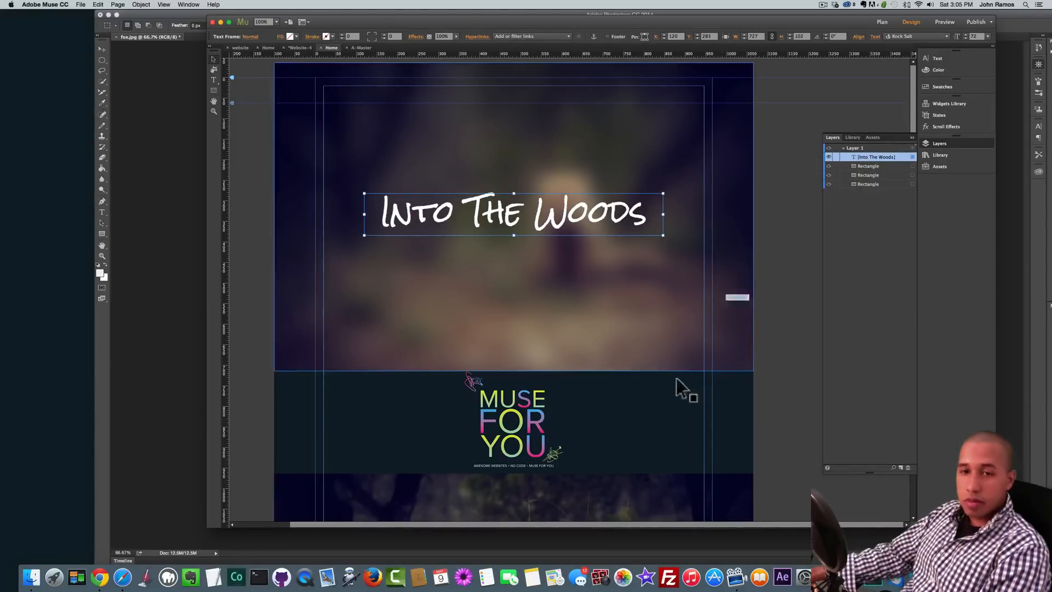
{"action": "left_click", "coordinate": [868, 176]}
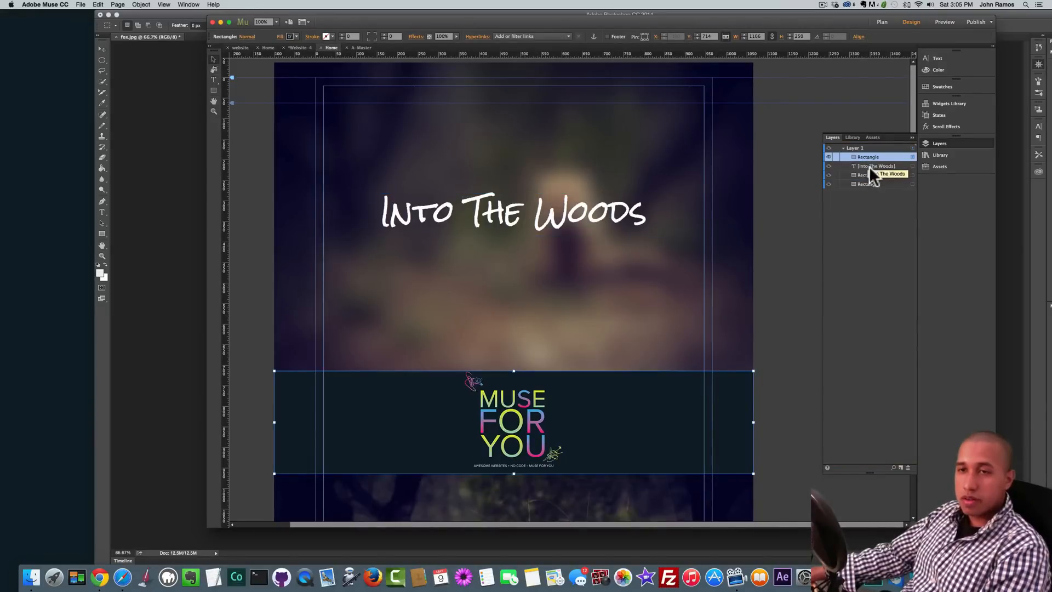
{"action": "left_click", "coordinate": [876, 166]}
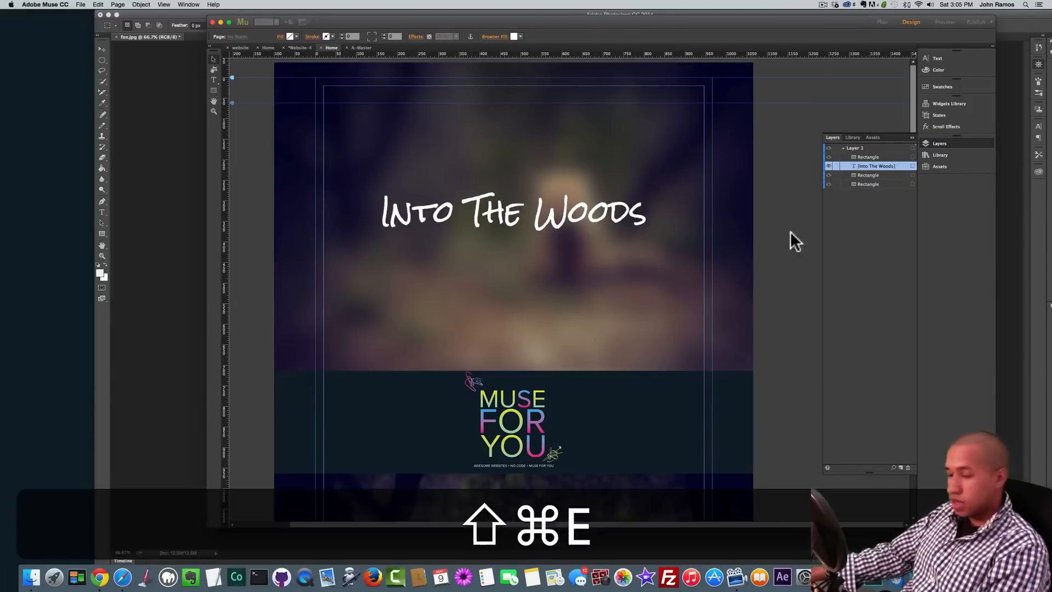
Preview the page in the browser to check the logo bar over the titled fox
{"action": "key", "text": "shift+cmd+e"}
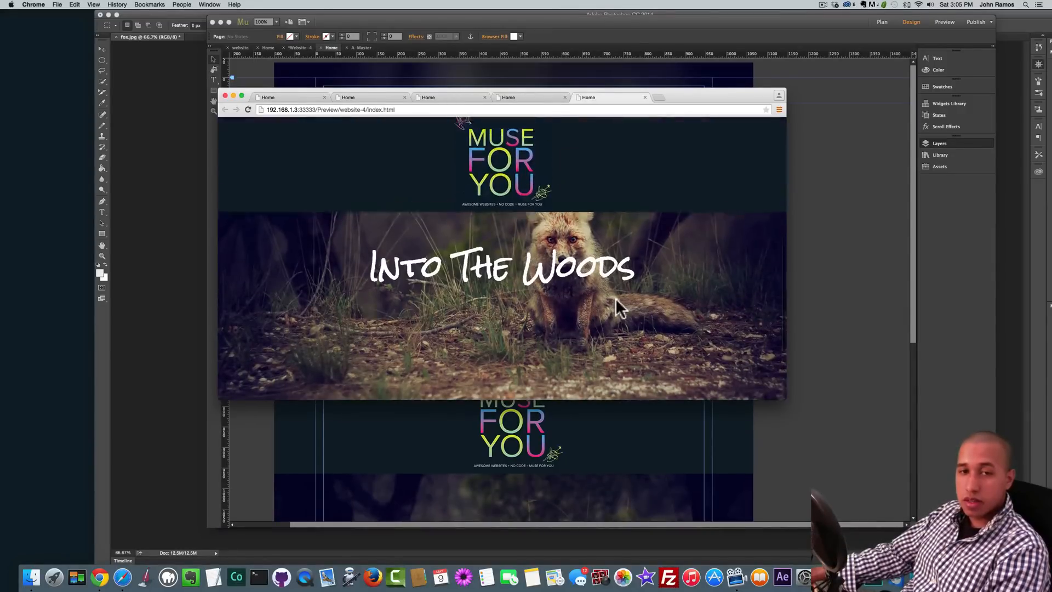
{"action": "scroll", "scroll_direction": "up", "scroll_amount": 3}
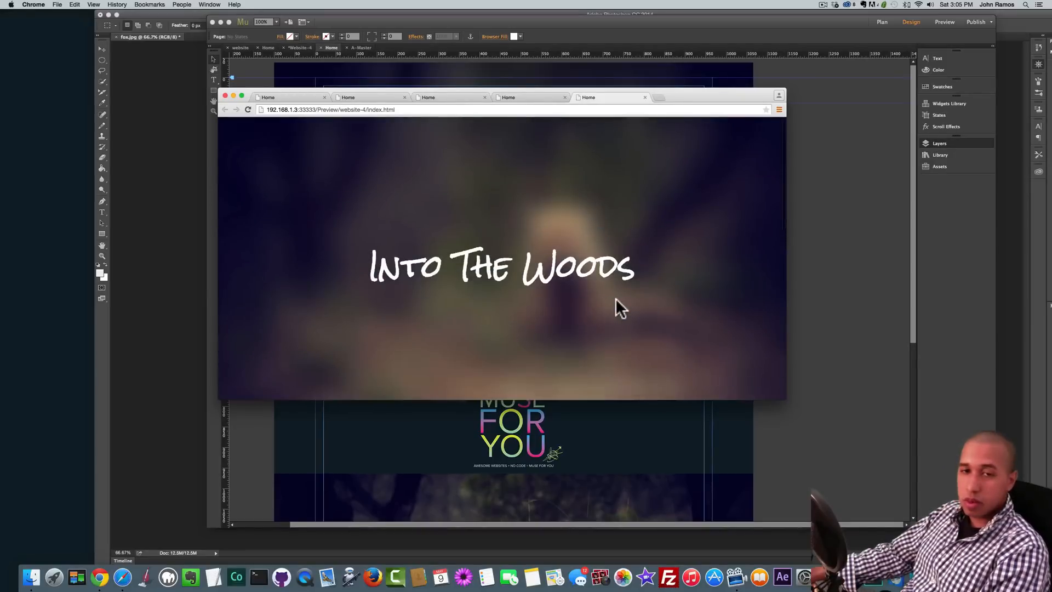
{"action": "scroll", "scroll_direction": "down", "scroll_amount": 3}
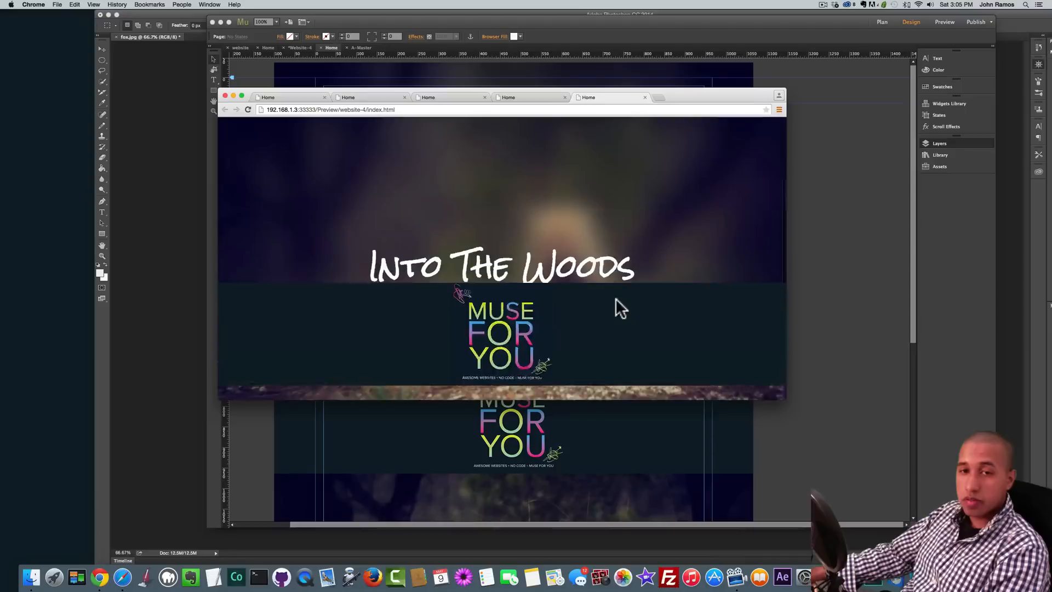